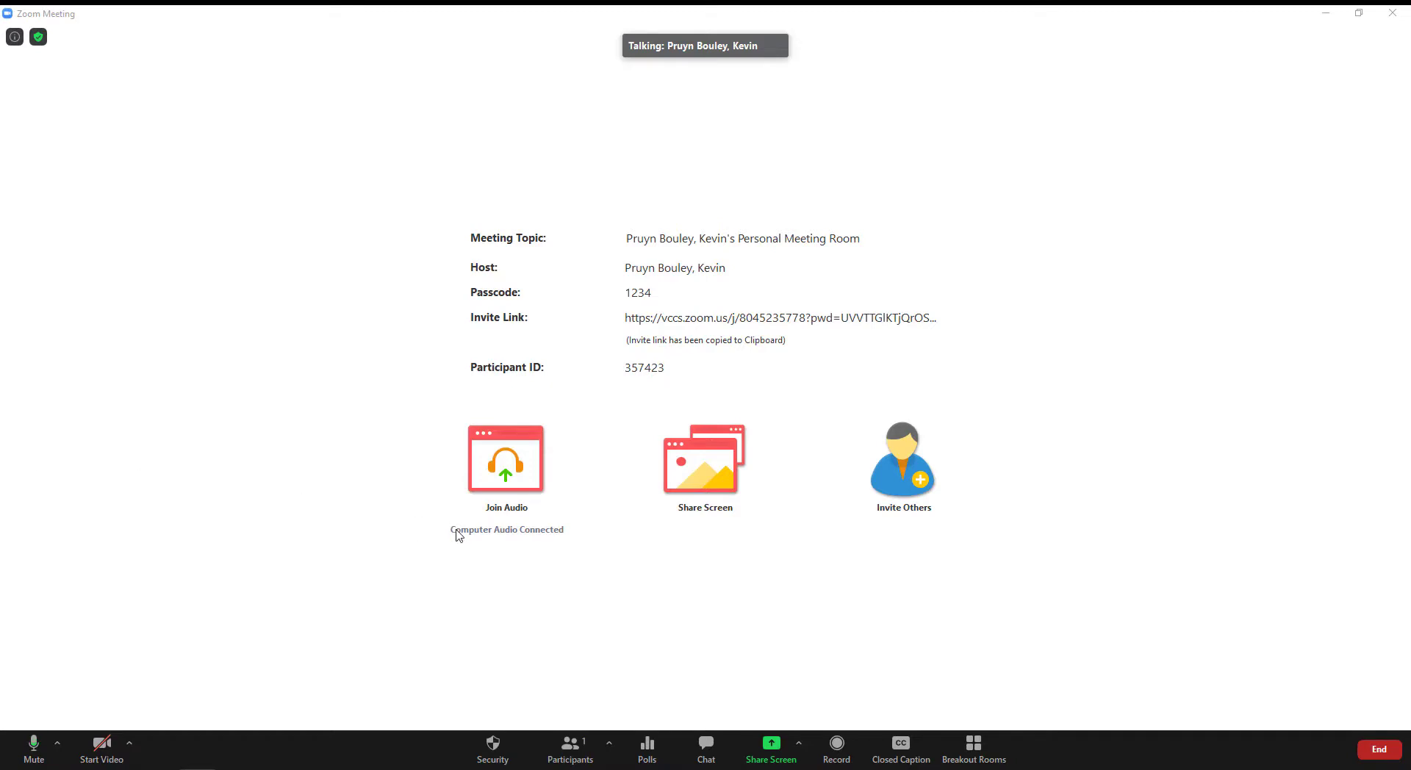
# End the Zoom meeting for all participants so the recording can be saved.
pyautogui.click(835, 749)
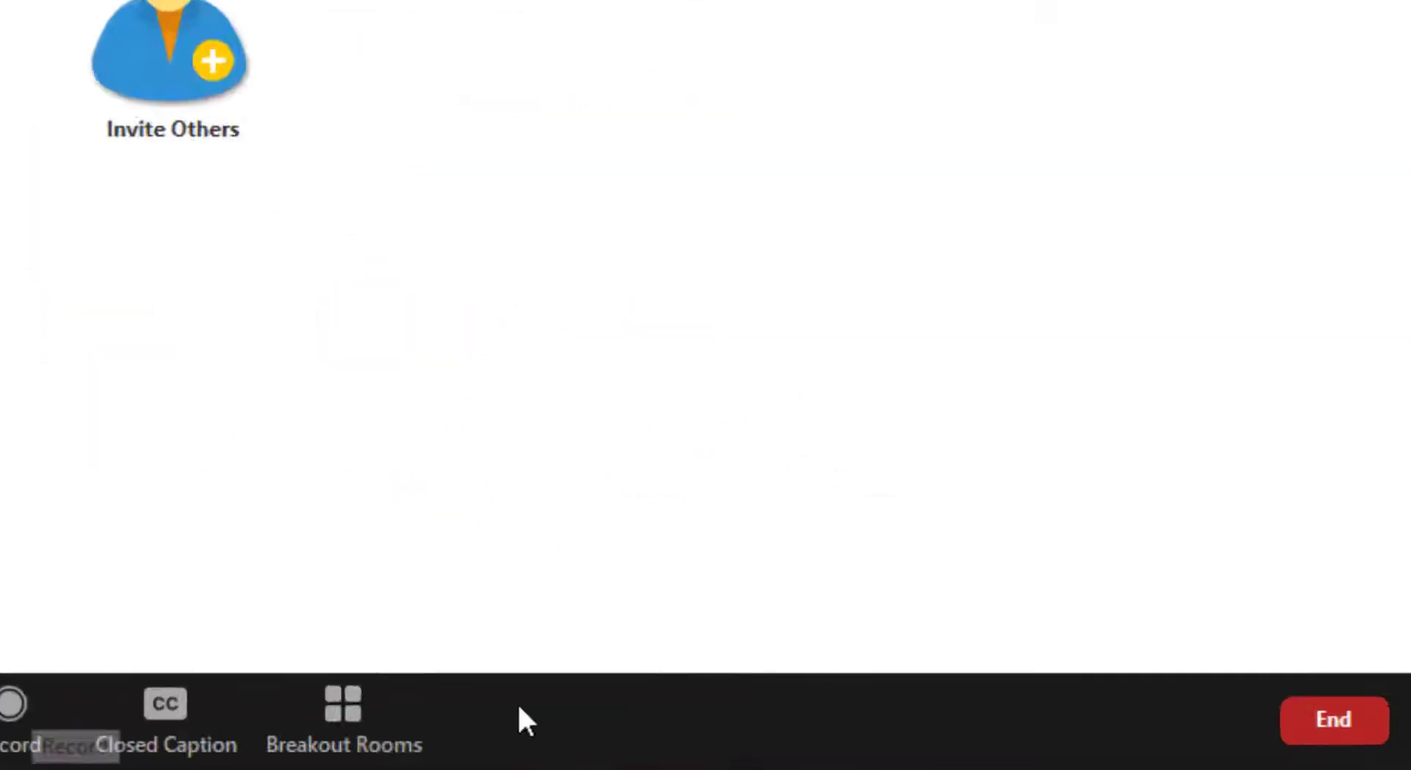
pyautogui.click(1333, 720)
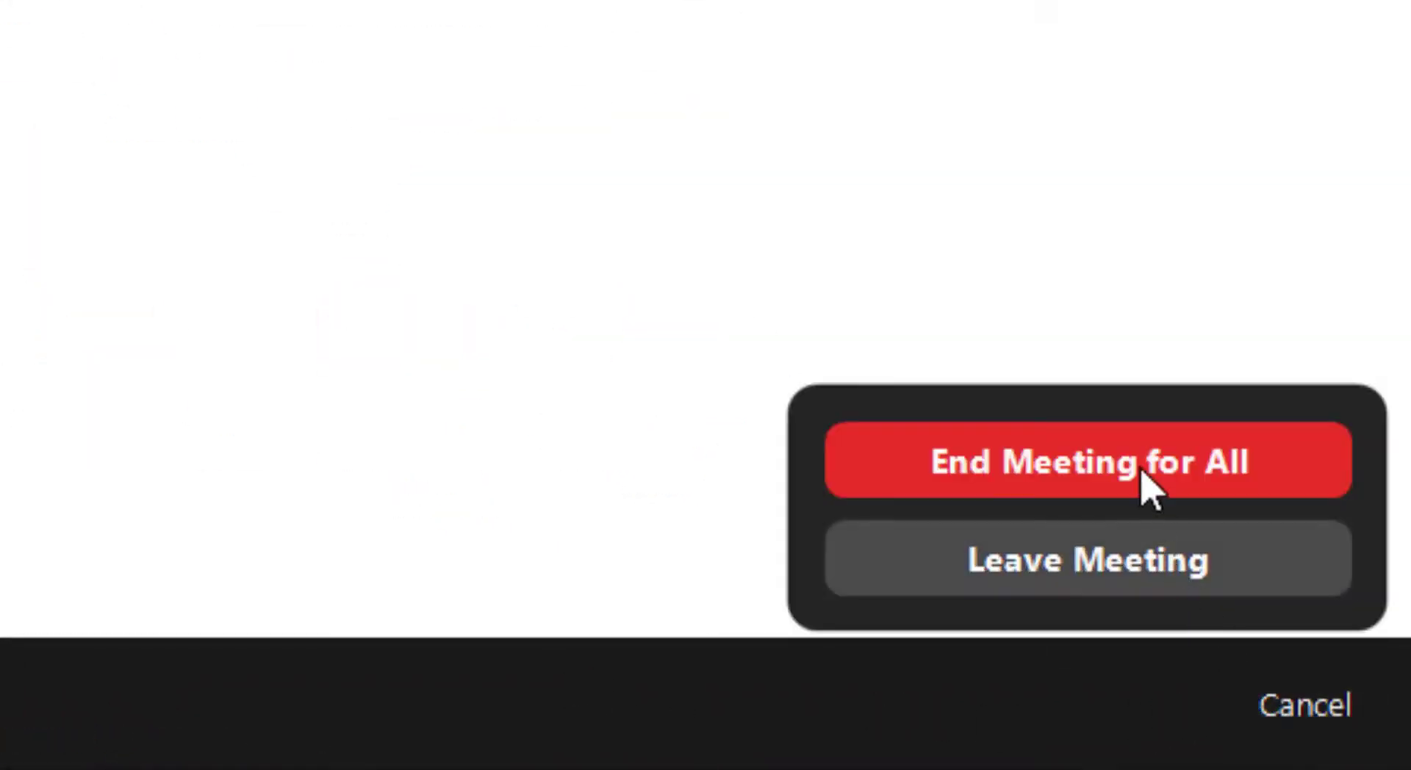
pyautogui.click(1086, 462)
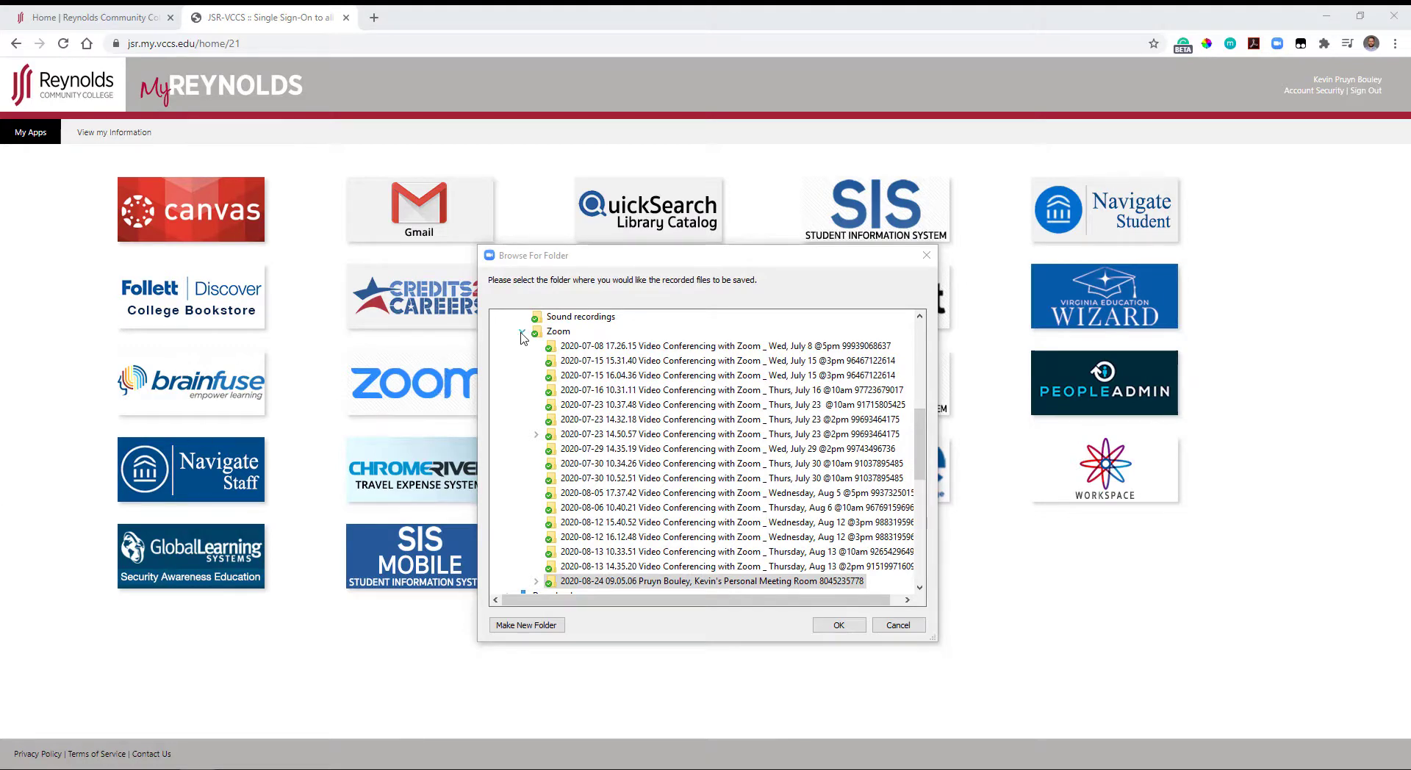
# Choose the newest 2020-08-24 meeting folder as the recording's save destination.
pyautogui.click(702, 580)
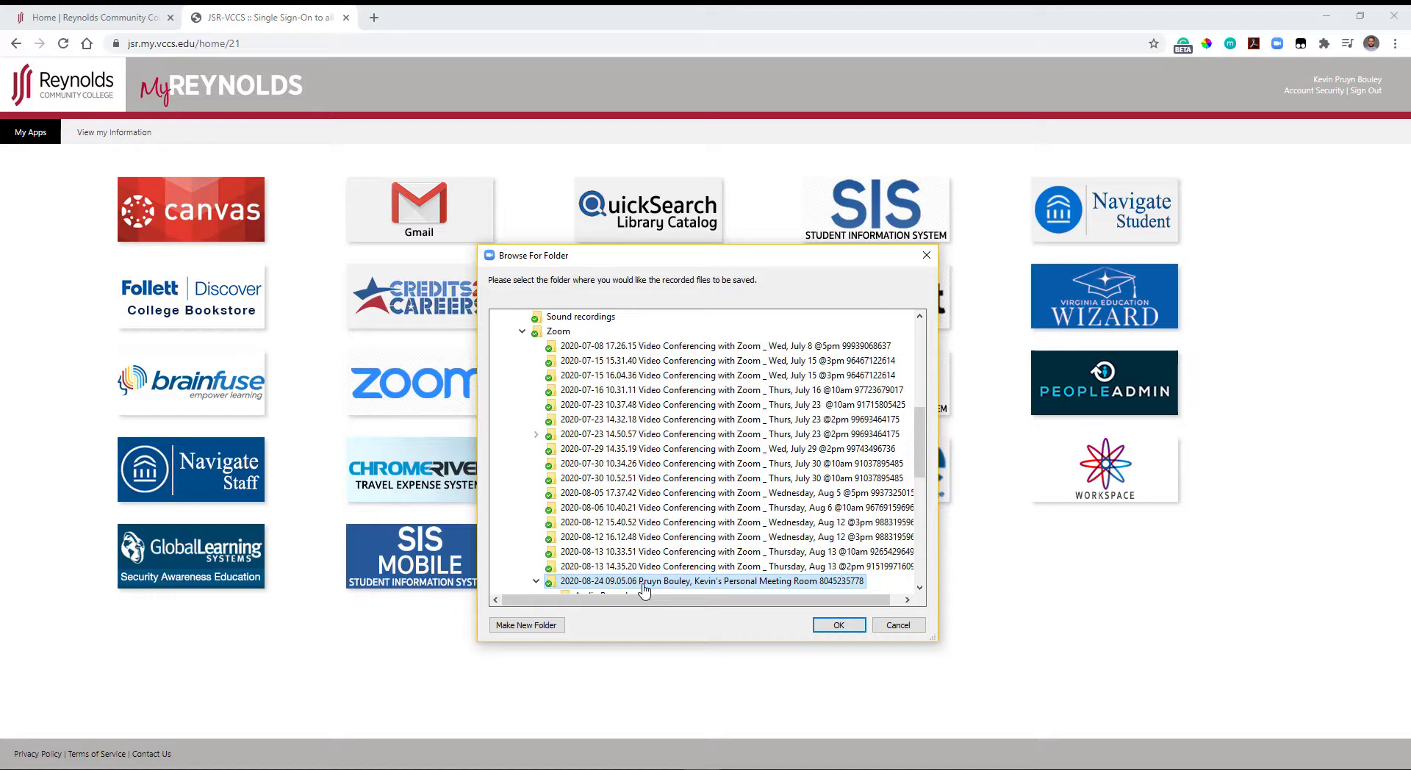
pyautogui.moveTo(781, 606)
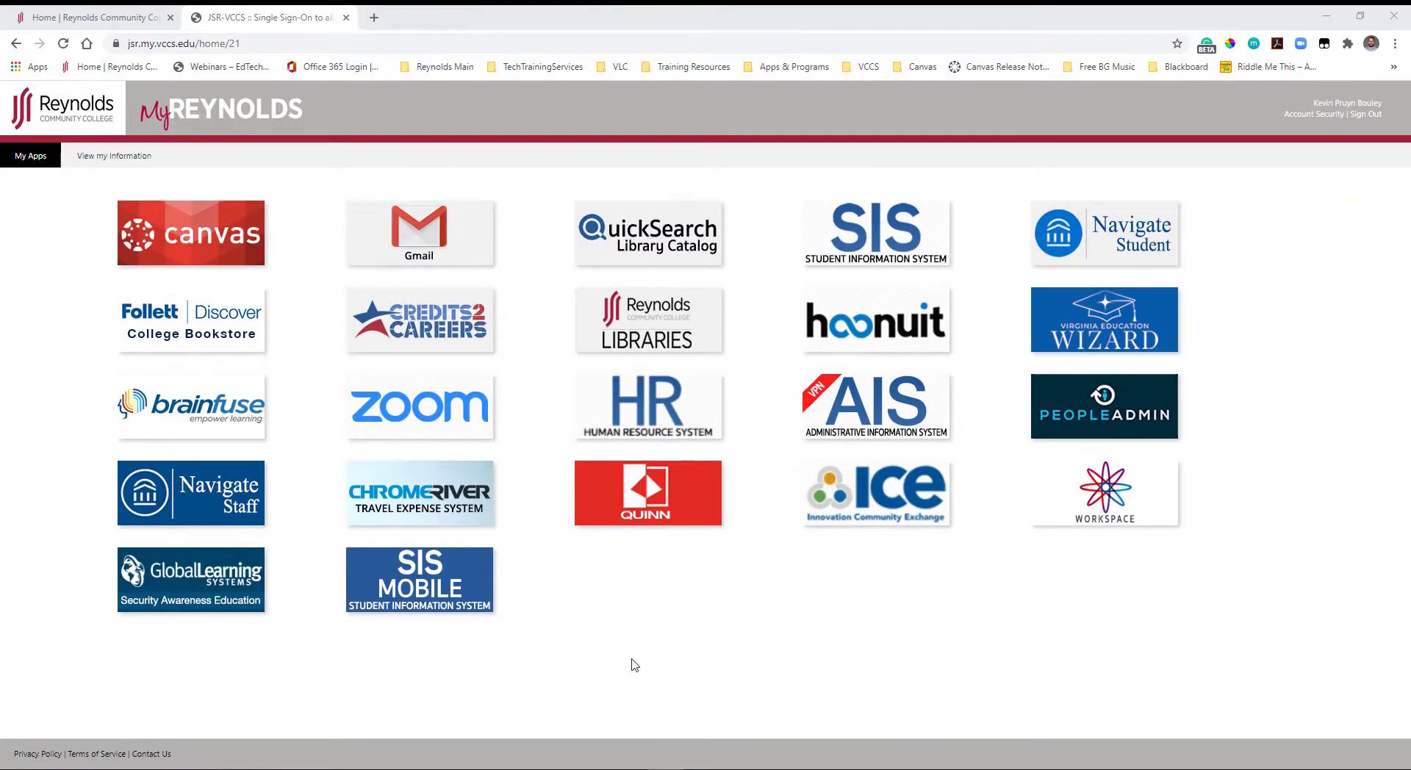
# Enter Canvas from the MyReynolds portal tile to reach the Studio video library.
pyautogui.click(191, 233)
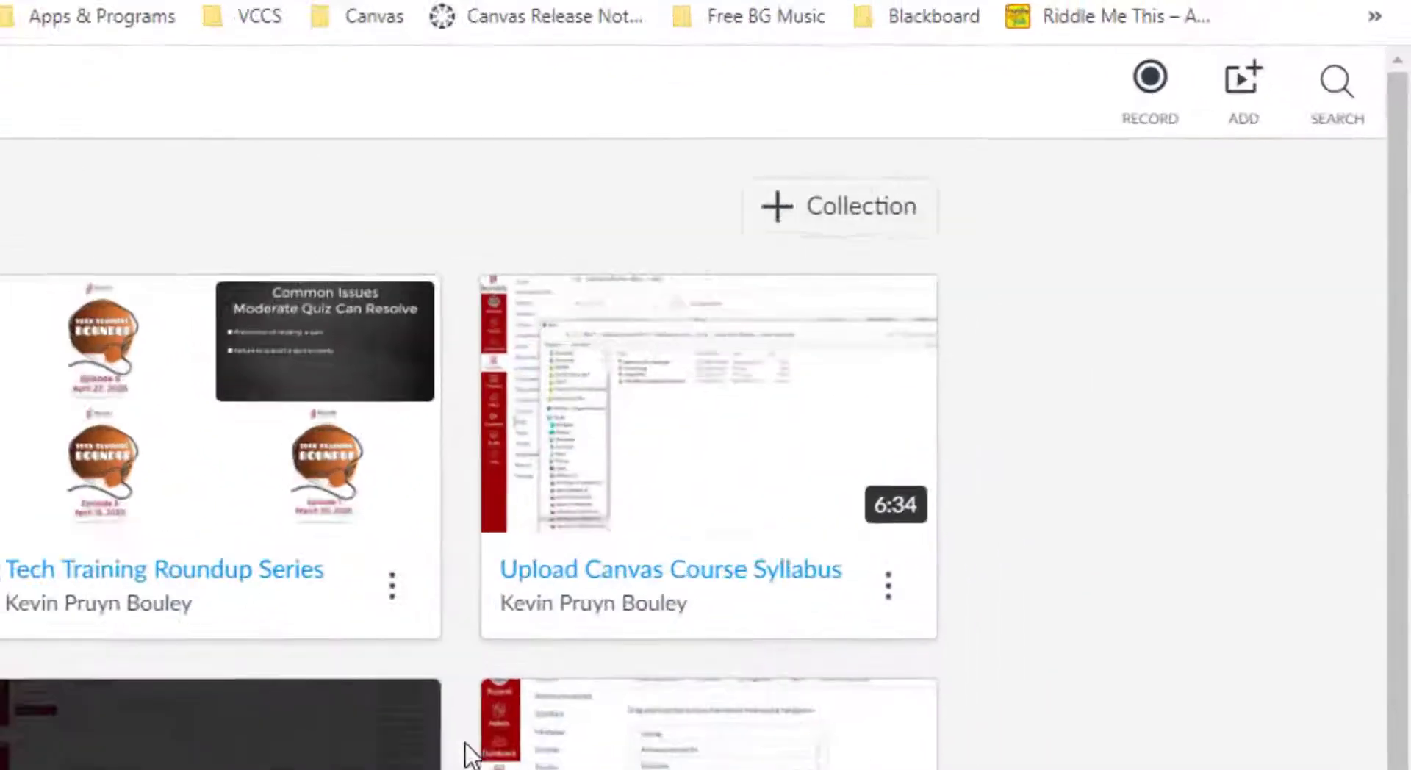
# Add new media to Studio's My Library by browsing files on the computer.
pyautogui.click(1242, 77)
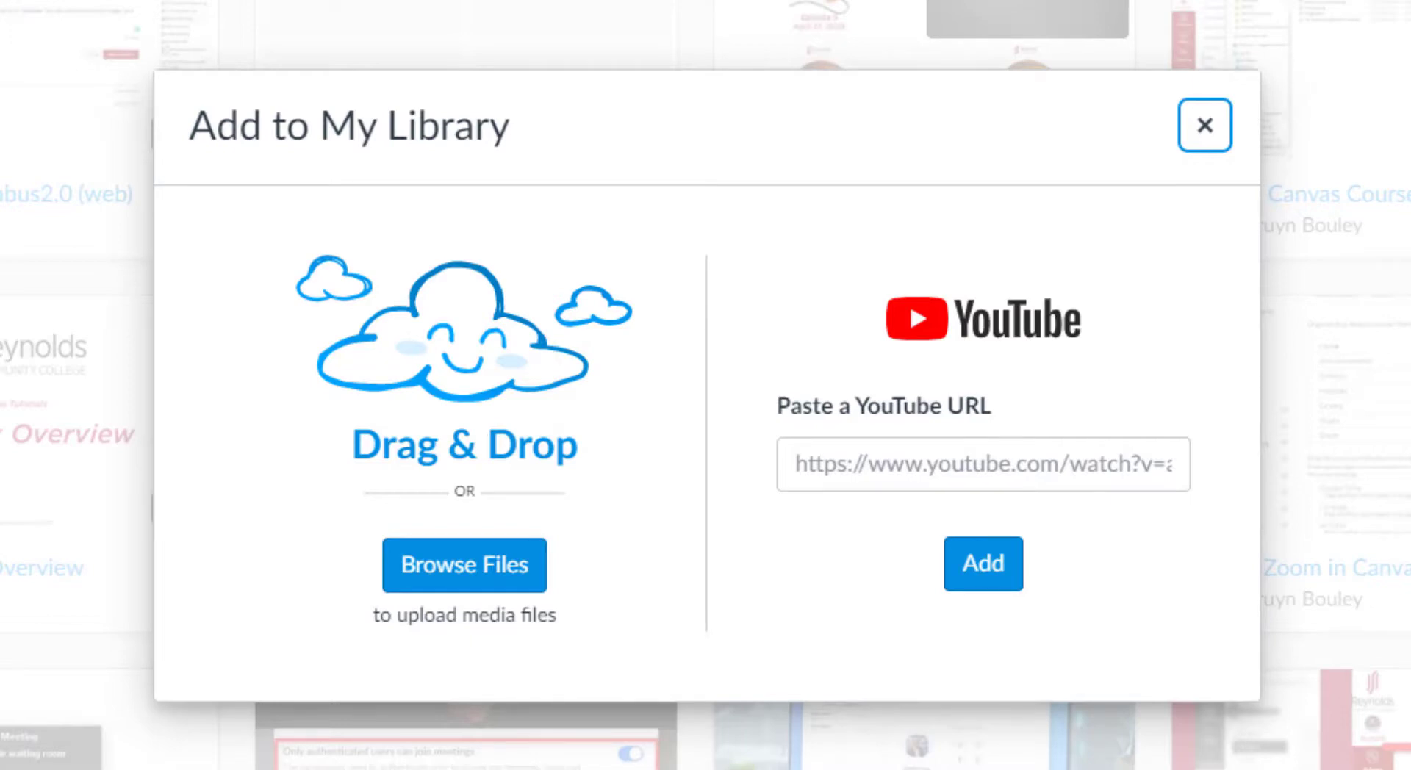
pyautogui.moveTo(1224, 197)
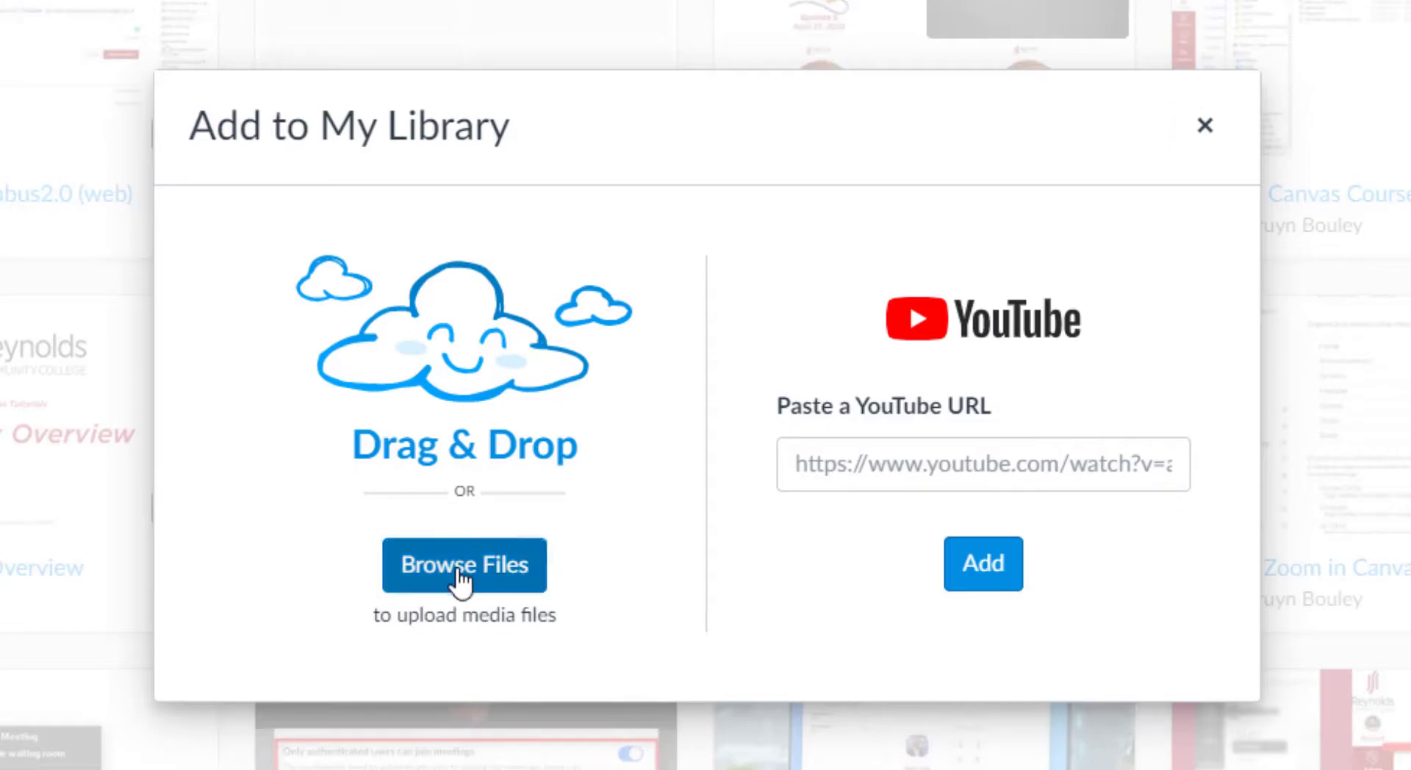
pyautogui.click(465, 565)
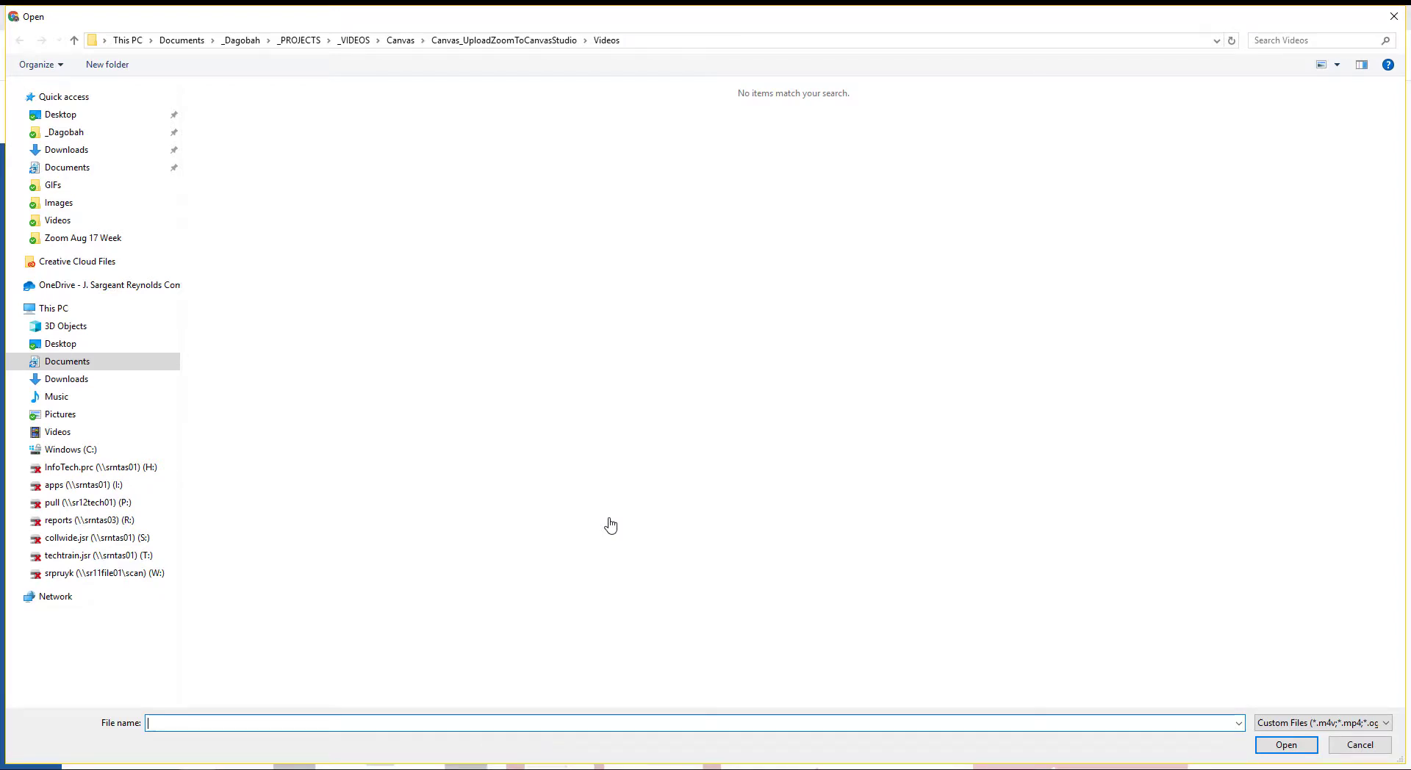
# Select the 2020-08-24 meeting MP4 from the Videos folder for upload.
pyautogui.click(56, 432)
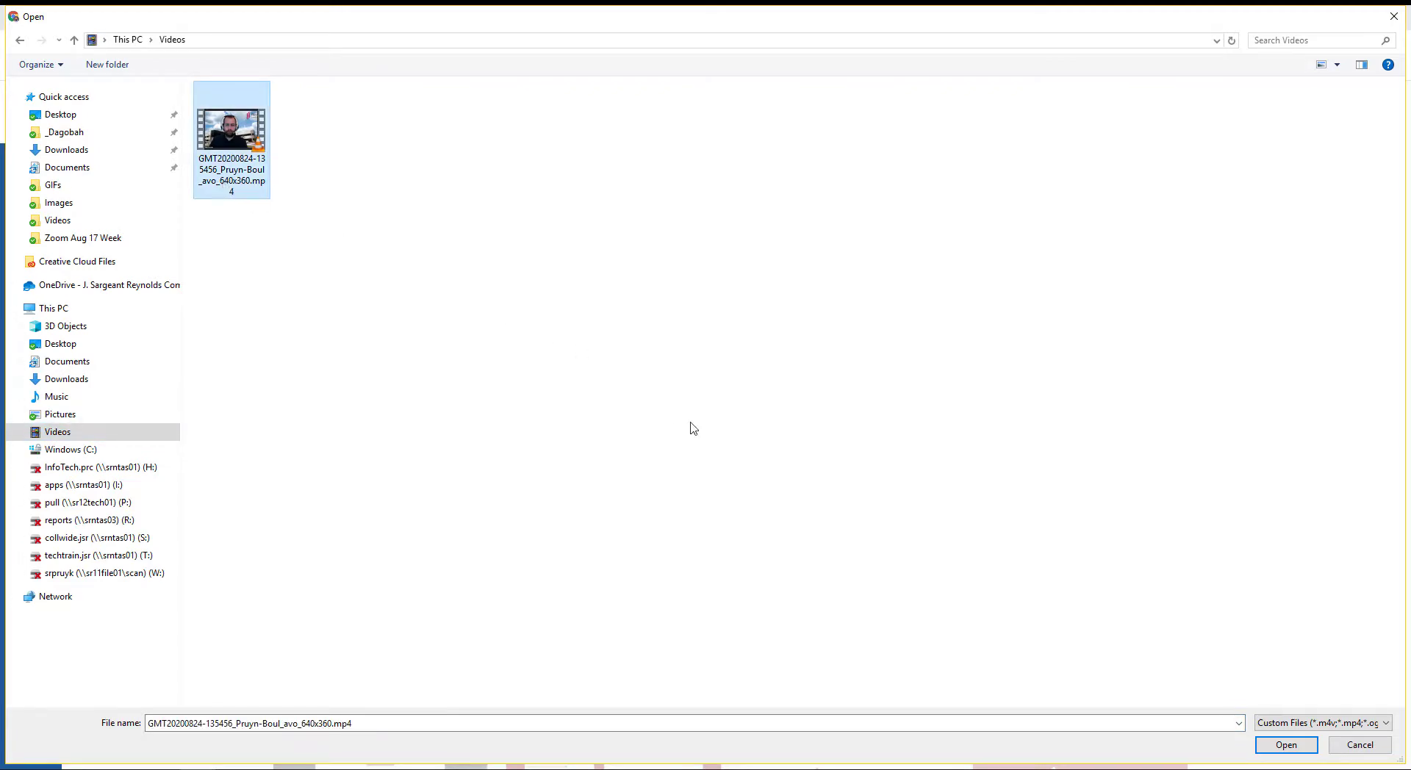
pyautogui.click(1286, 746)
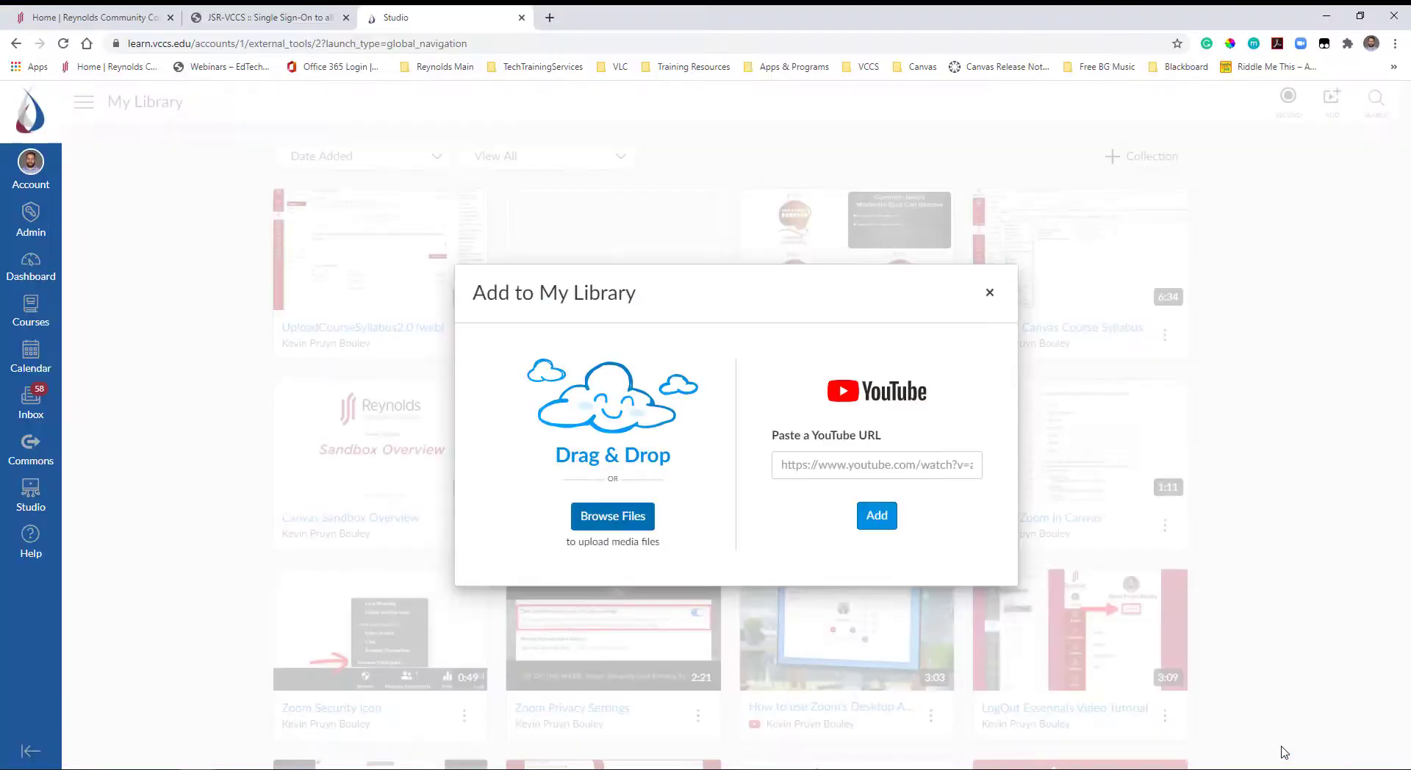
# Open the newly uploaded meeting video's Studio media page.
pyautogui.click(990, 293)
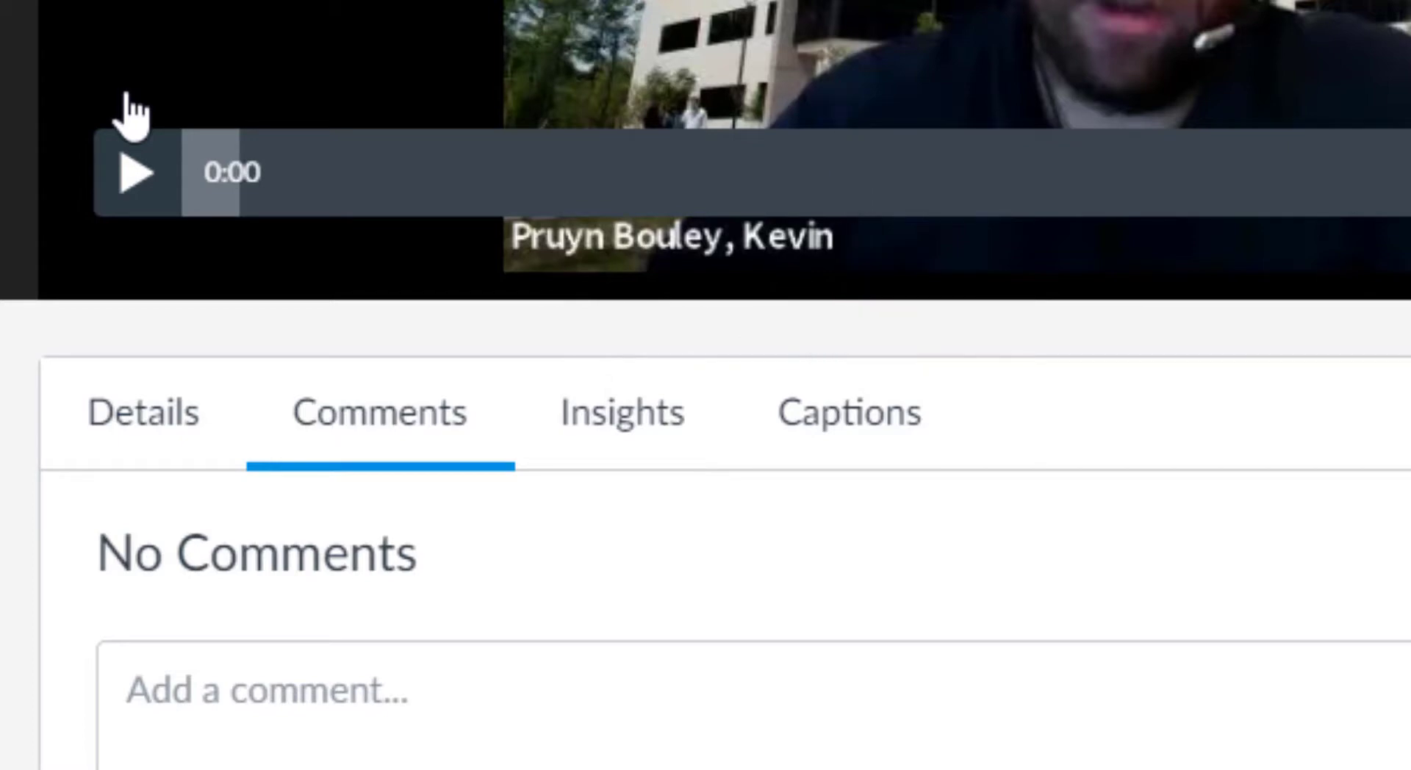
pyautogui.moveTo(59, 188)
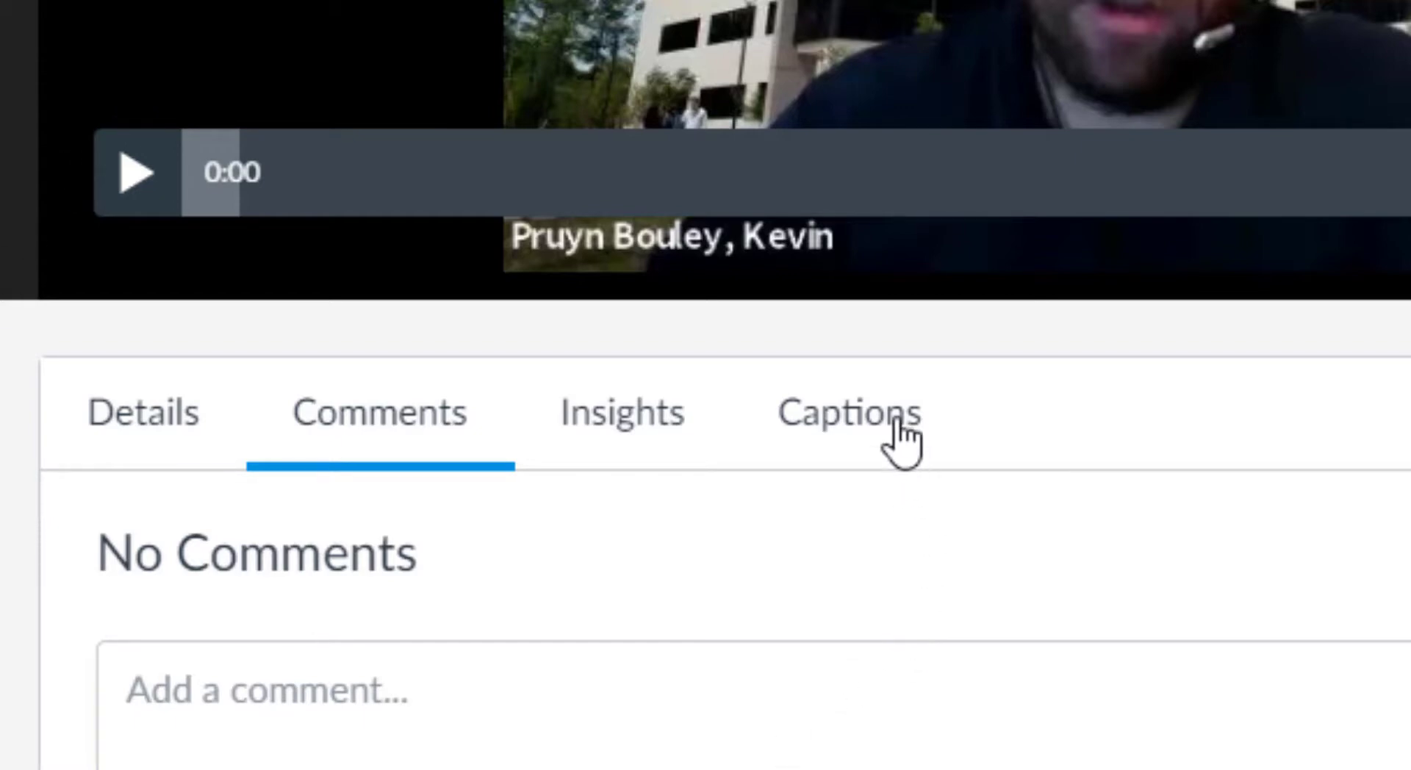
# Request English automatic captions, then return to the video from the notification email.
pyautogui.click(849, 412)
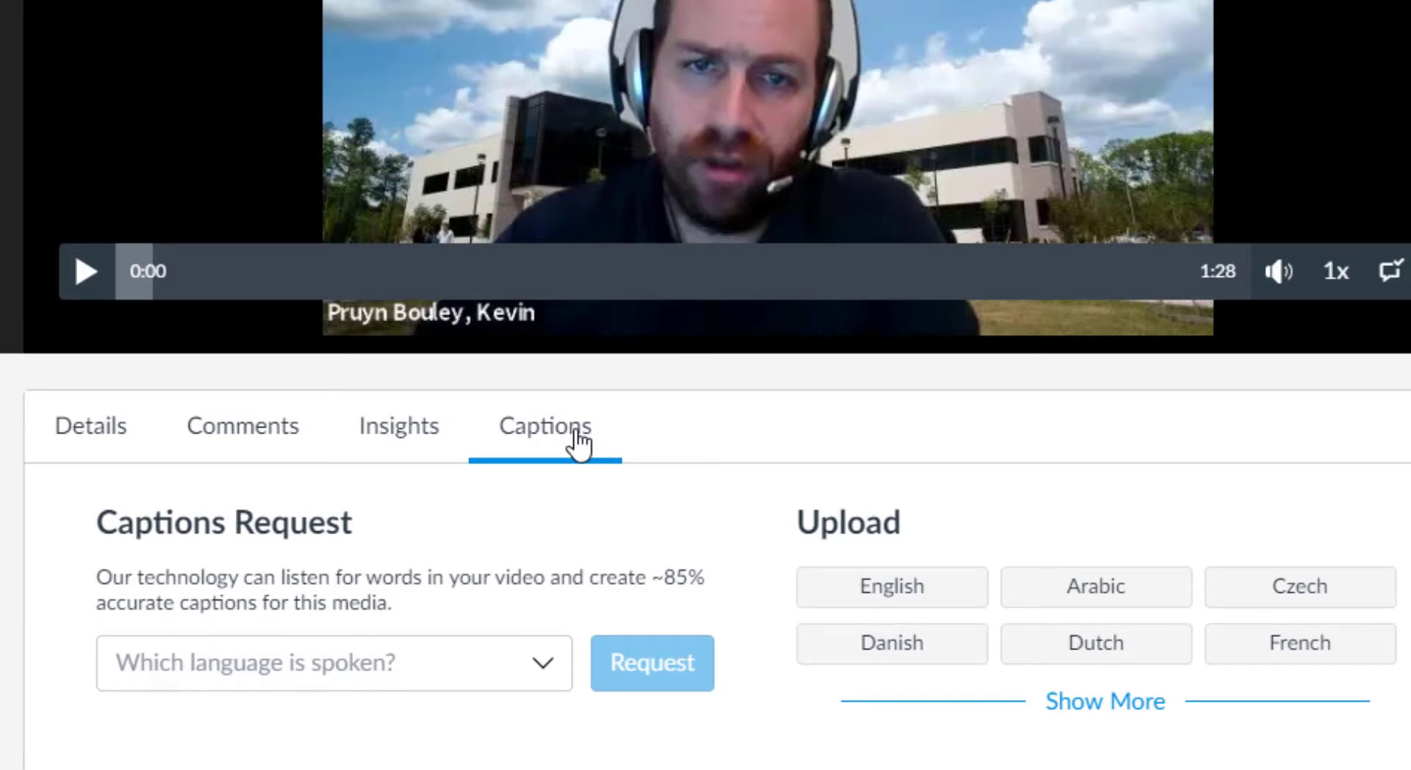
pyautogui.moveTo(562, 508)
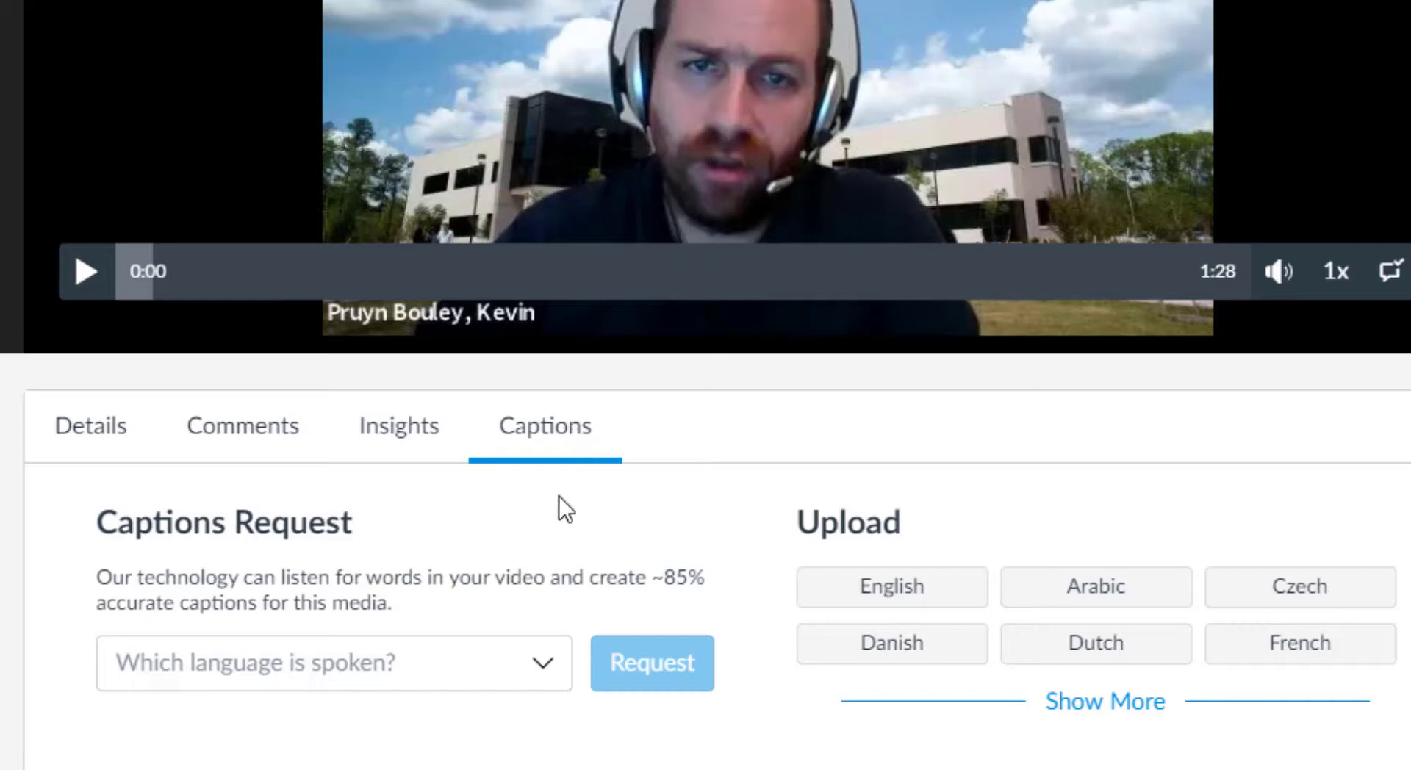
pyautogui.click(333, 665)
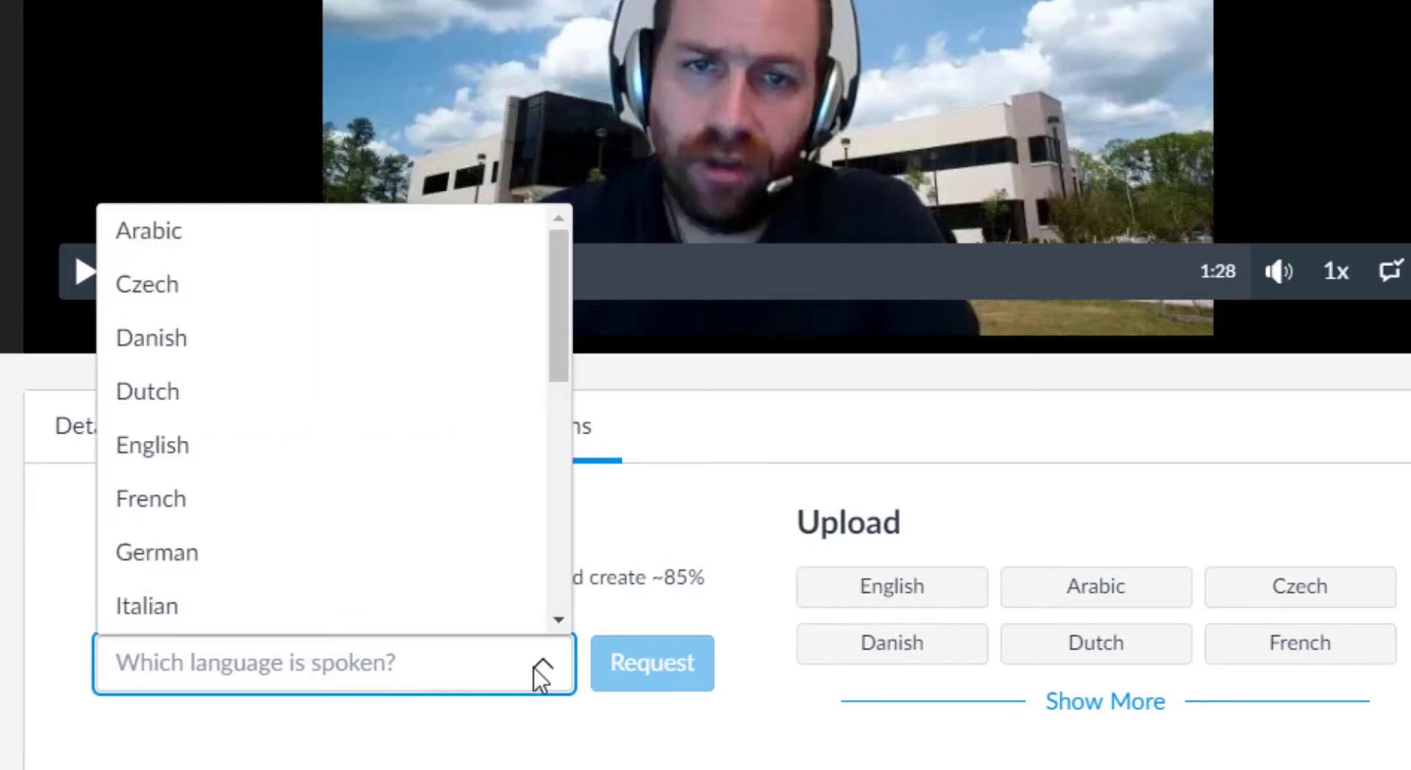
pyautogui.click(152, 445)
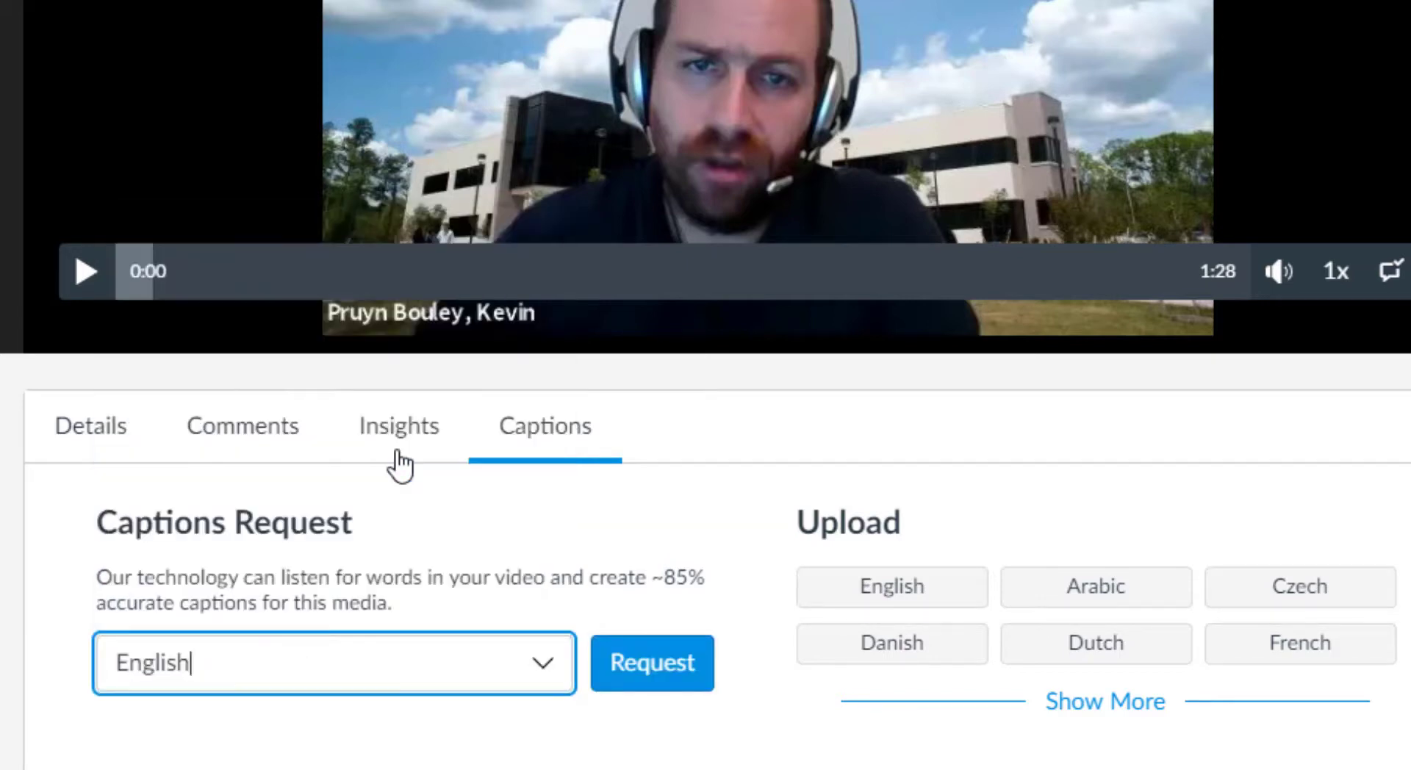
pyautogui.click(652, 663)
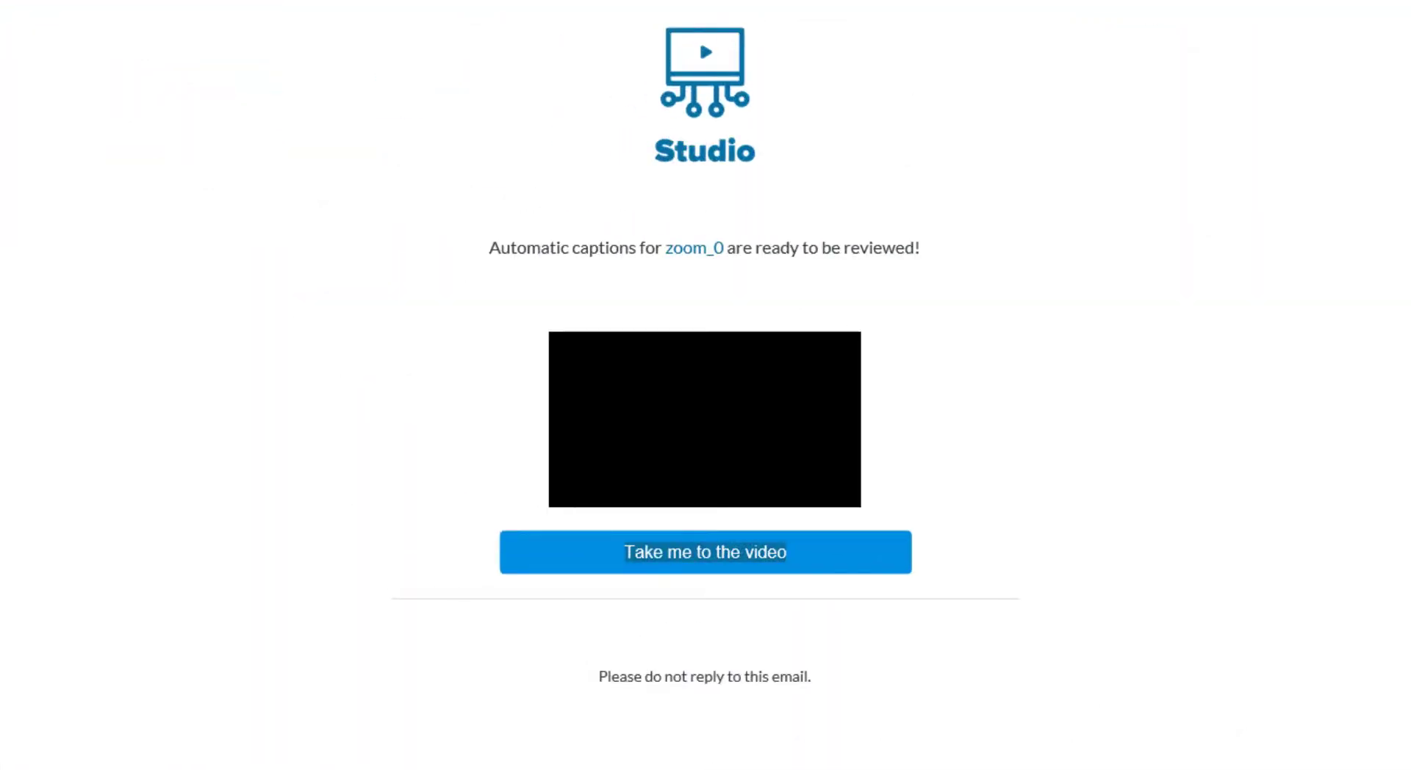
pyautogui.click(705, 551)
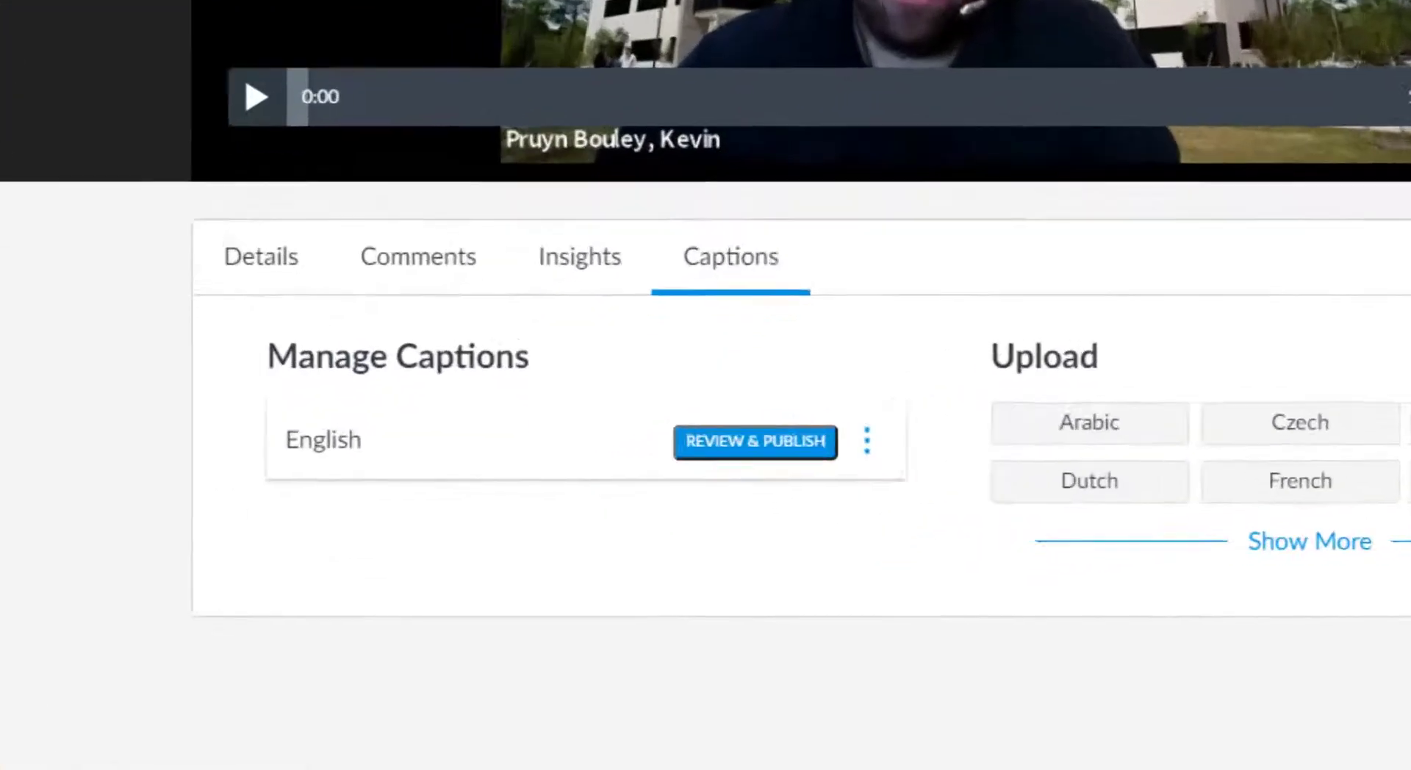
# Open the English captions in Review & Publish and play the video alongside them.
pyautogui.scroll(-3)
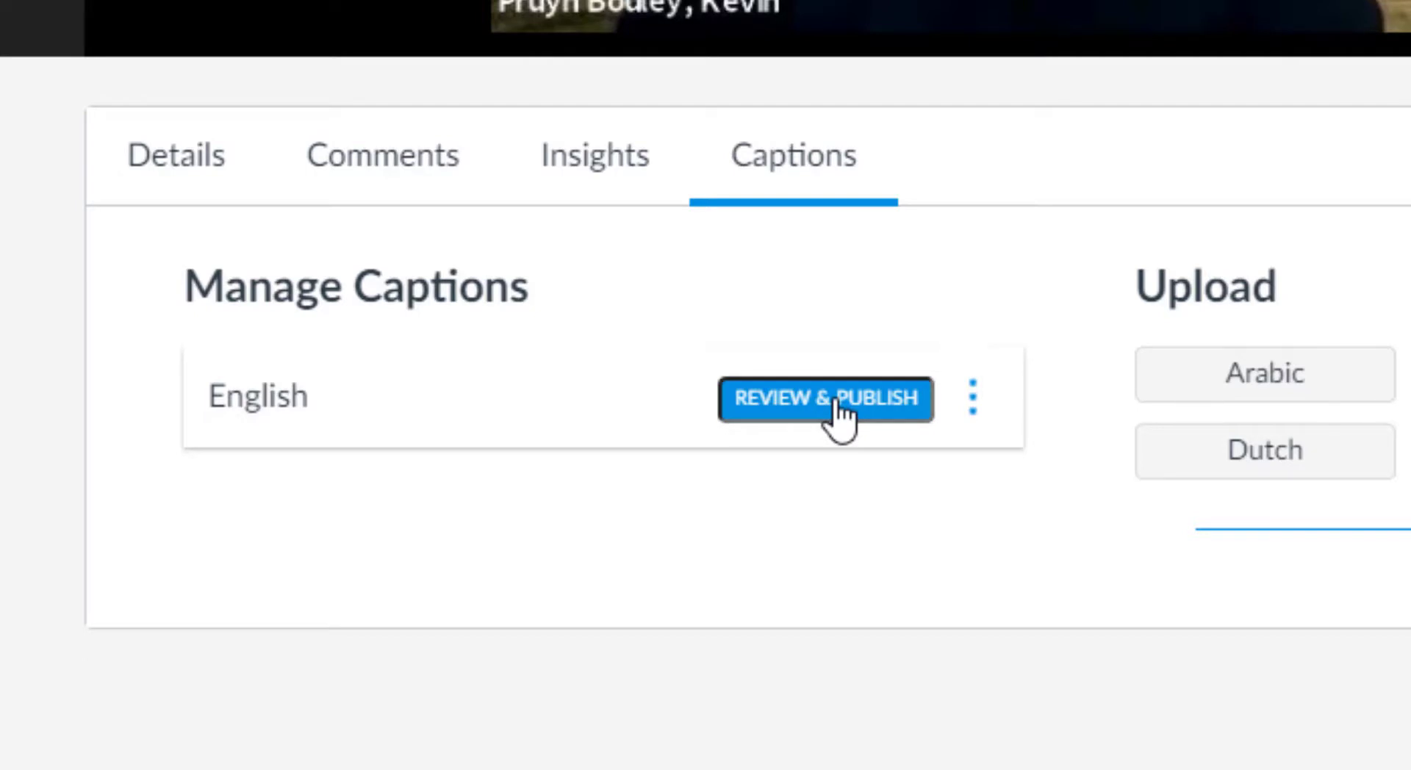
pyautogui.click(826, 398)
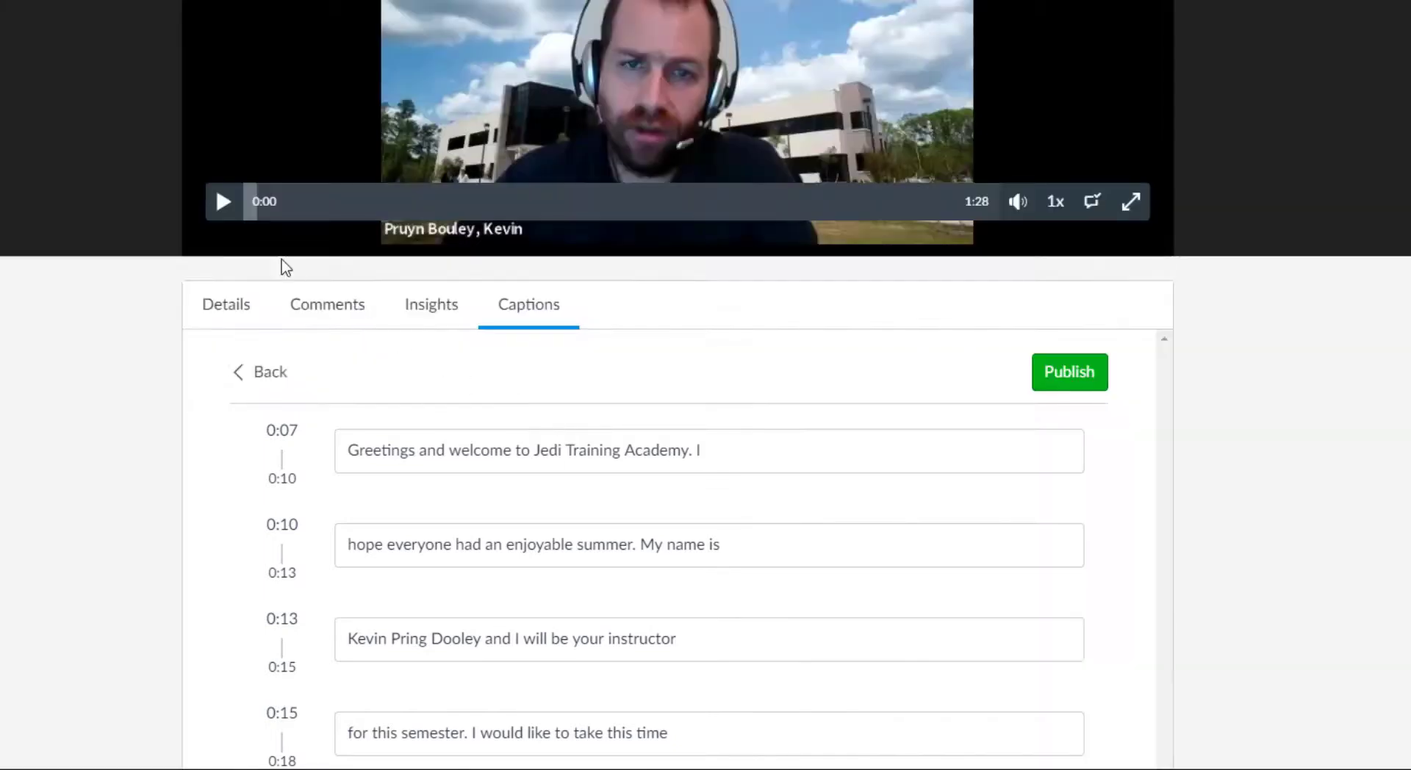
pyautogui.click(223, 201)
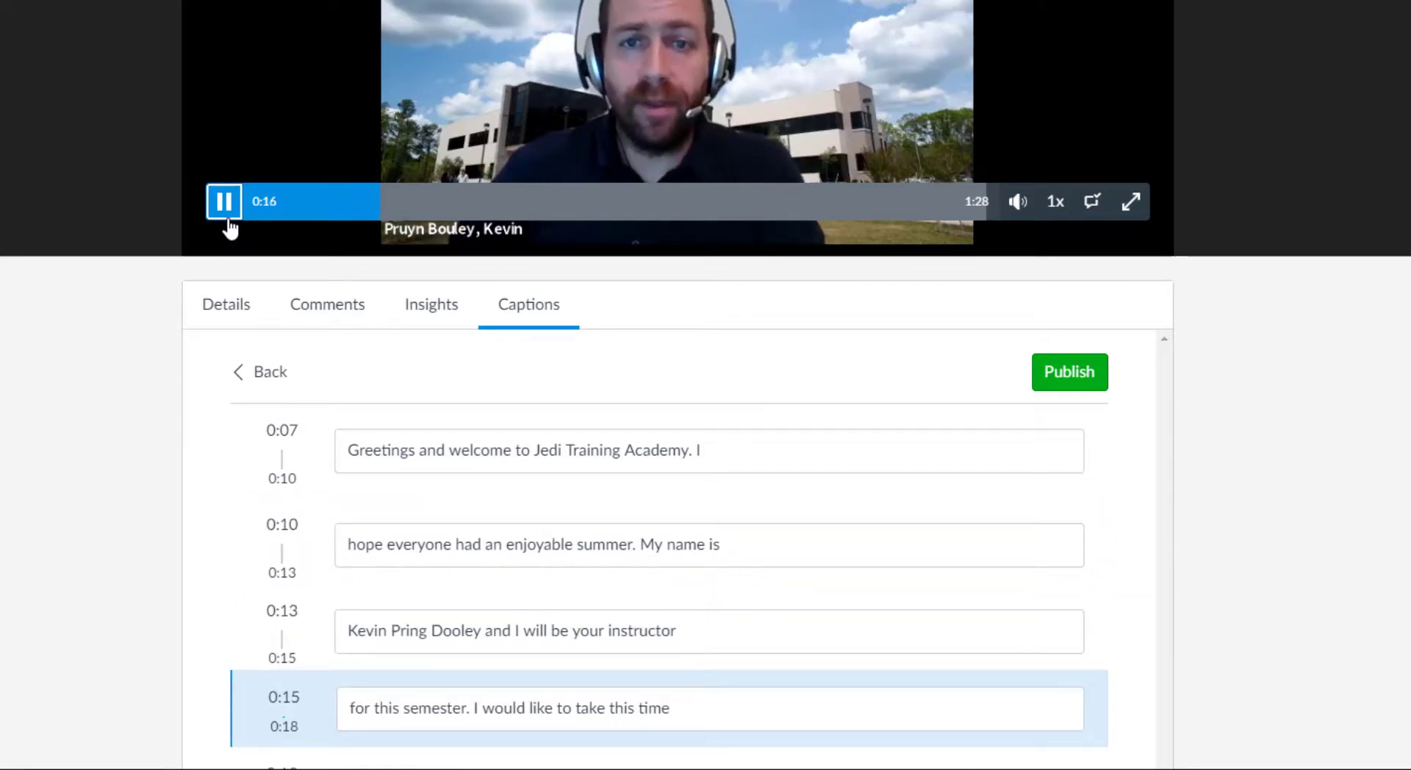
# Pause playback, fix the instructor's name at 0:13, and publish the captions.
pyautogui.click(224, 201)
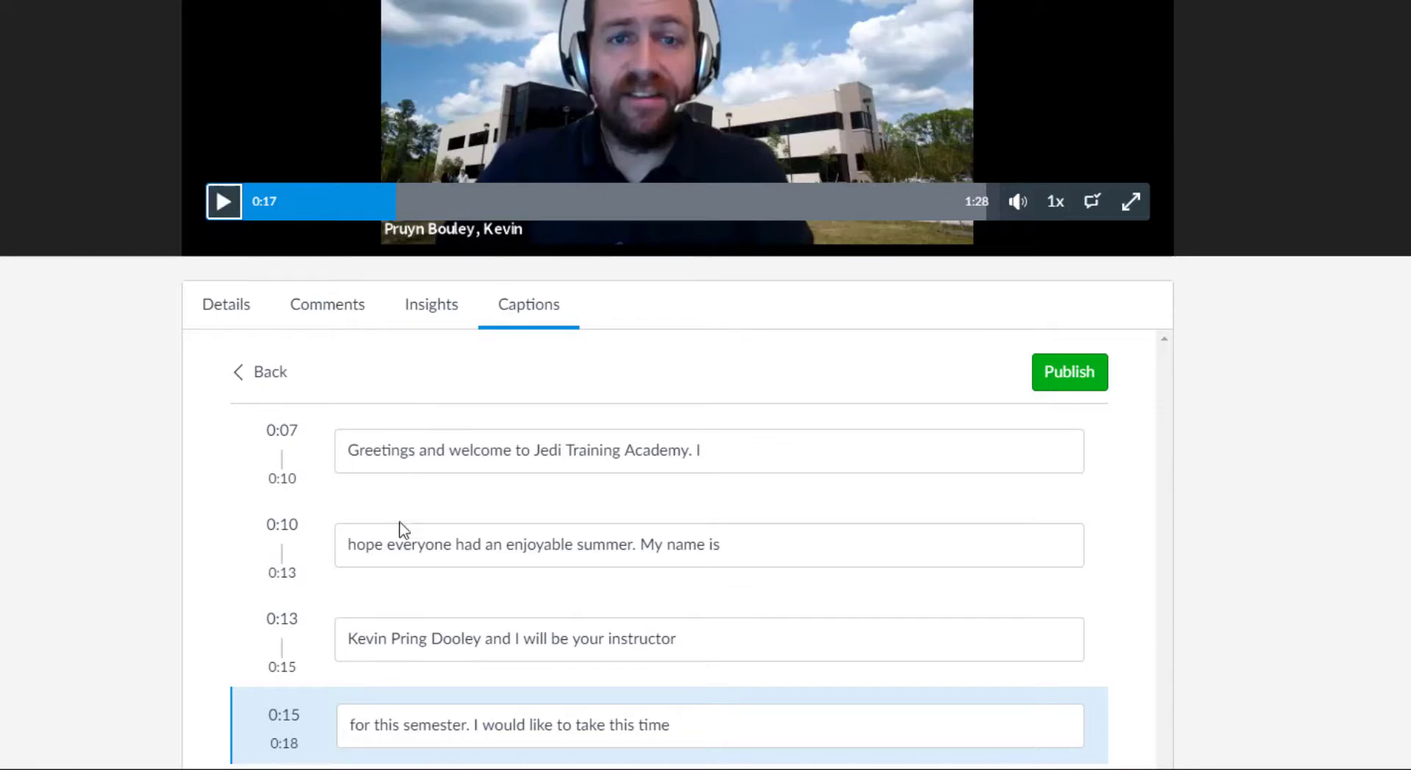
pyautogui.moveTo(412, 642)
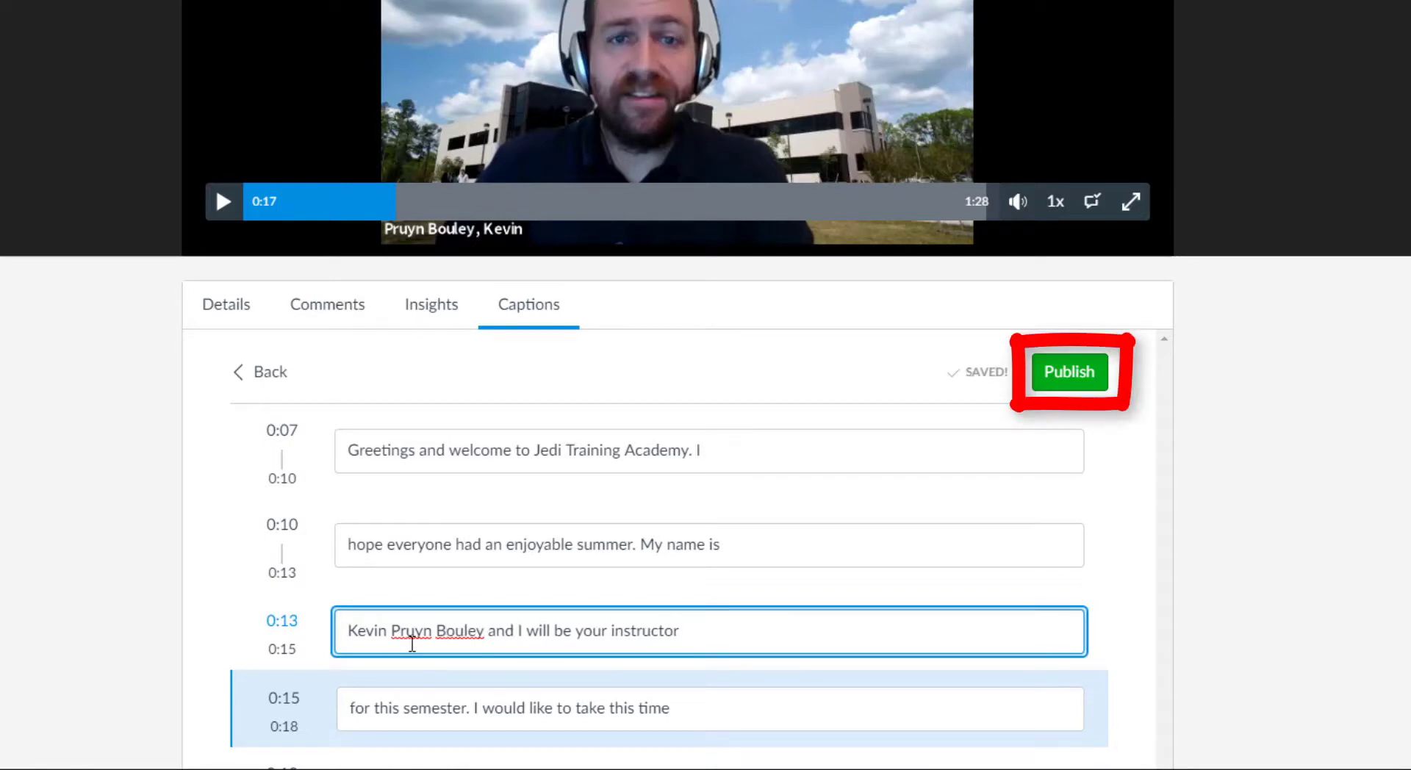
pyautogui.click(1070, 372)
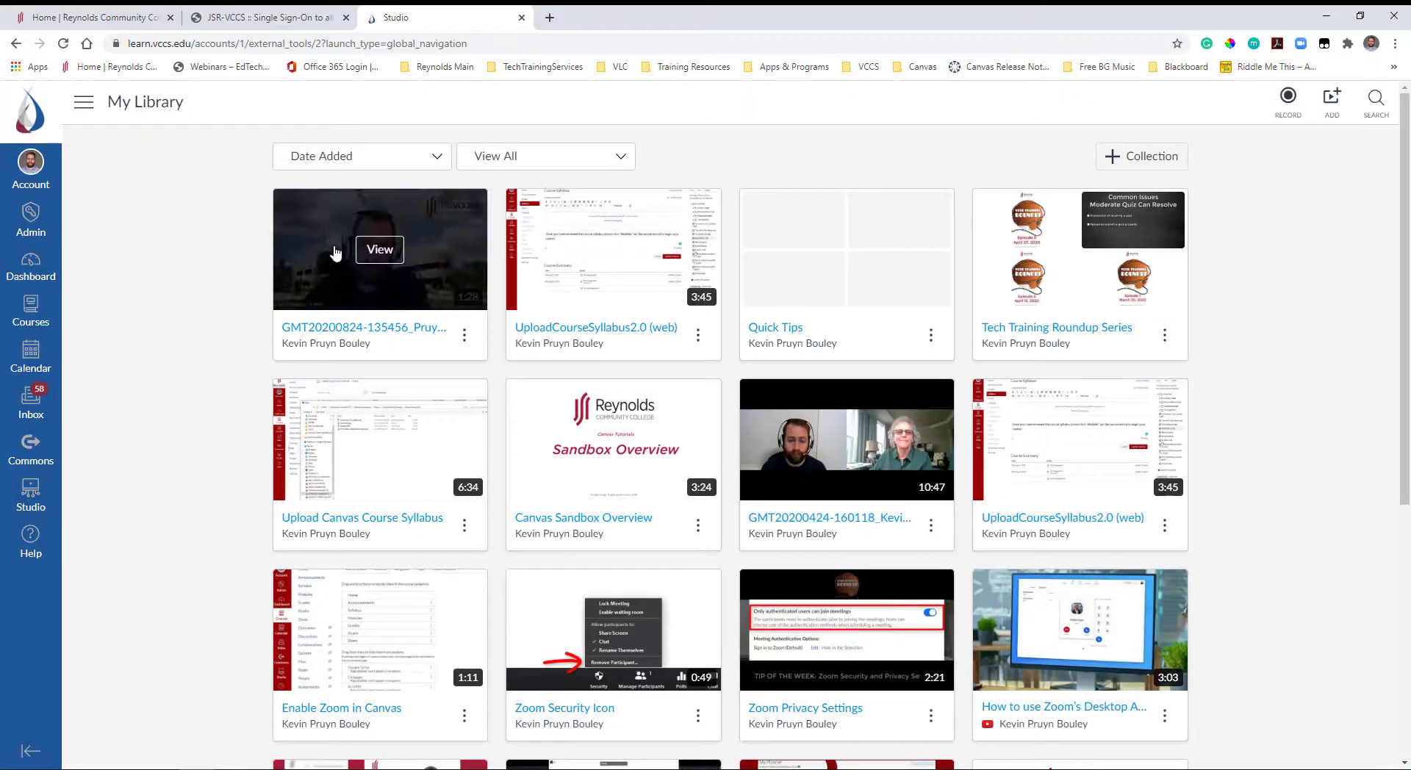
# View the GMT20200824 Zoom recording from Studio's My Library.
pyautogui.click(380, 249)
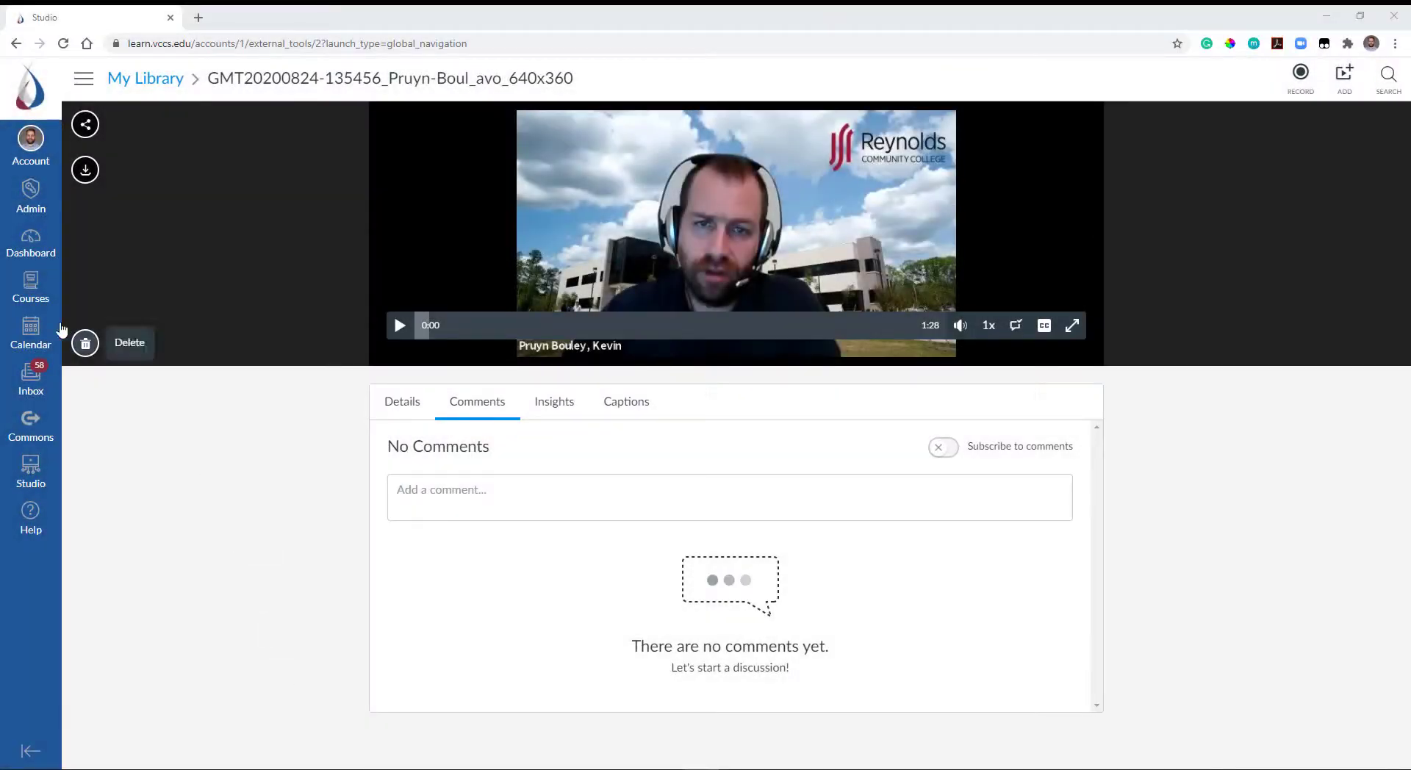
# Start a new assignment in Jedi Training Academy and begin entering the 'Welcome to class' title.
pyautogui.click(30, 286)
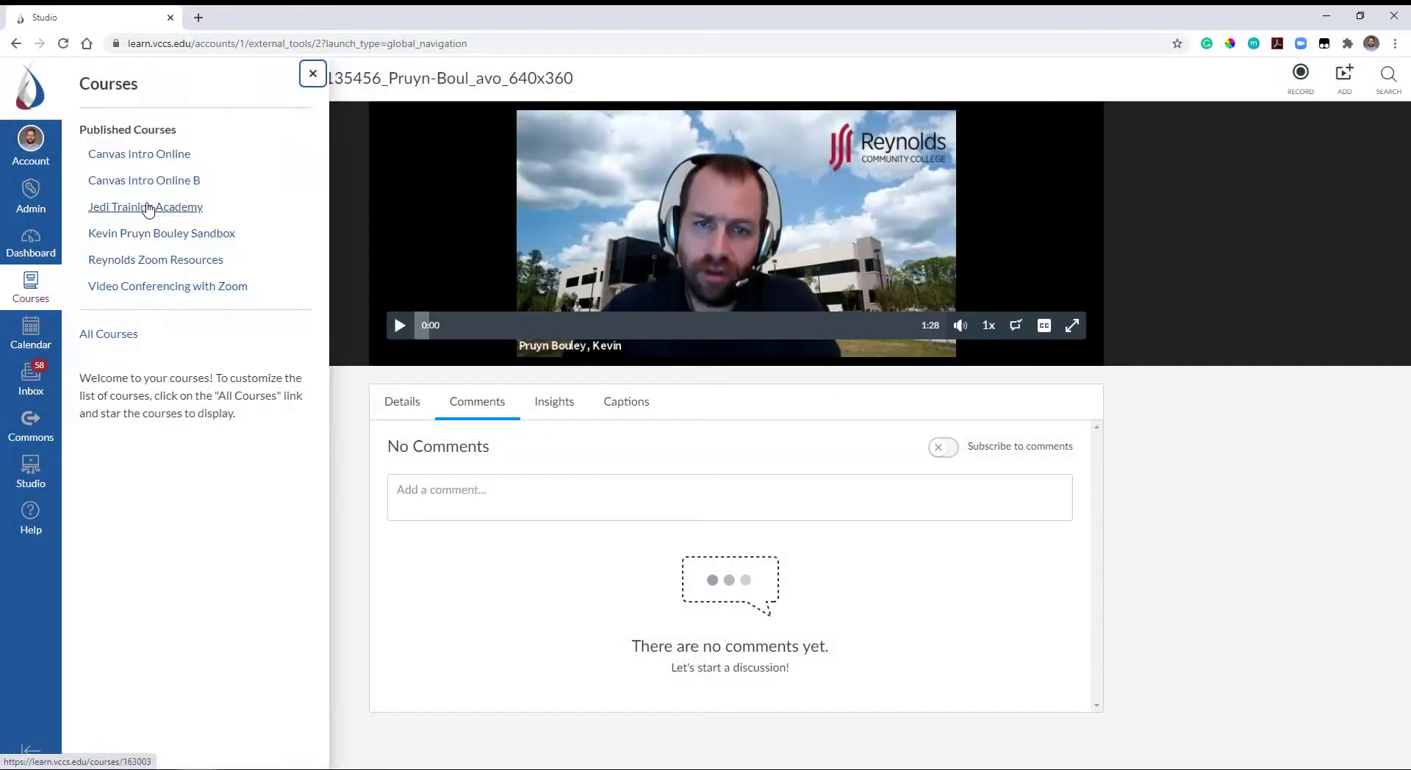
pyautogui.click(144, 205)
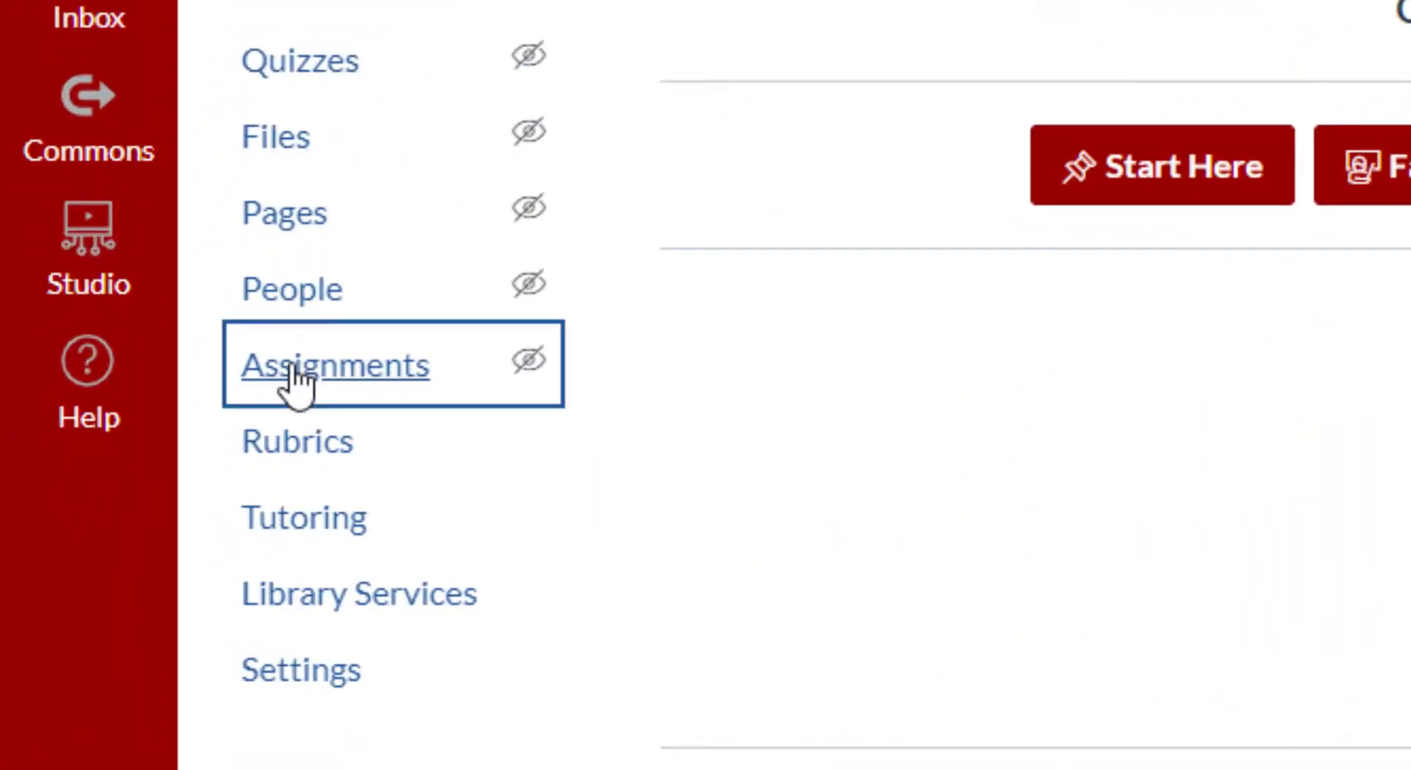
pyautogui.click(335, 365)
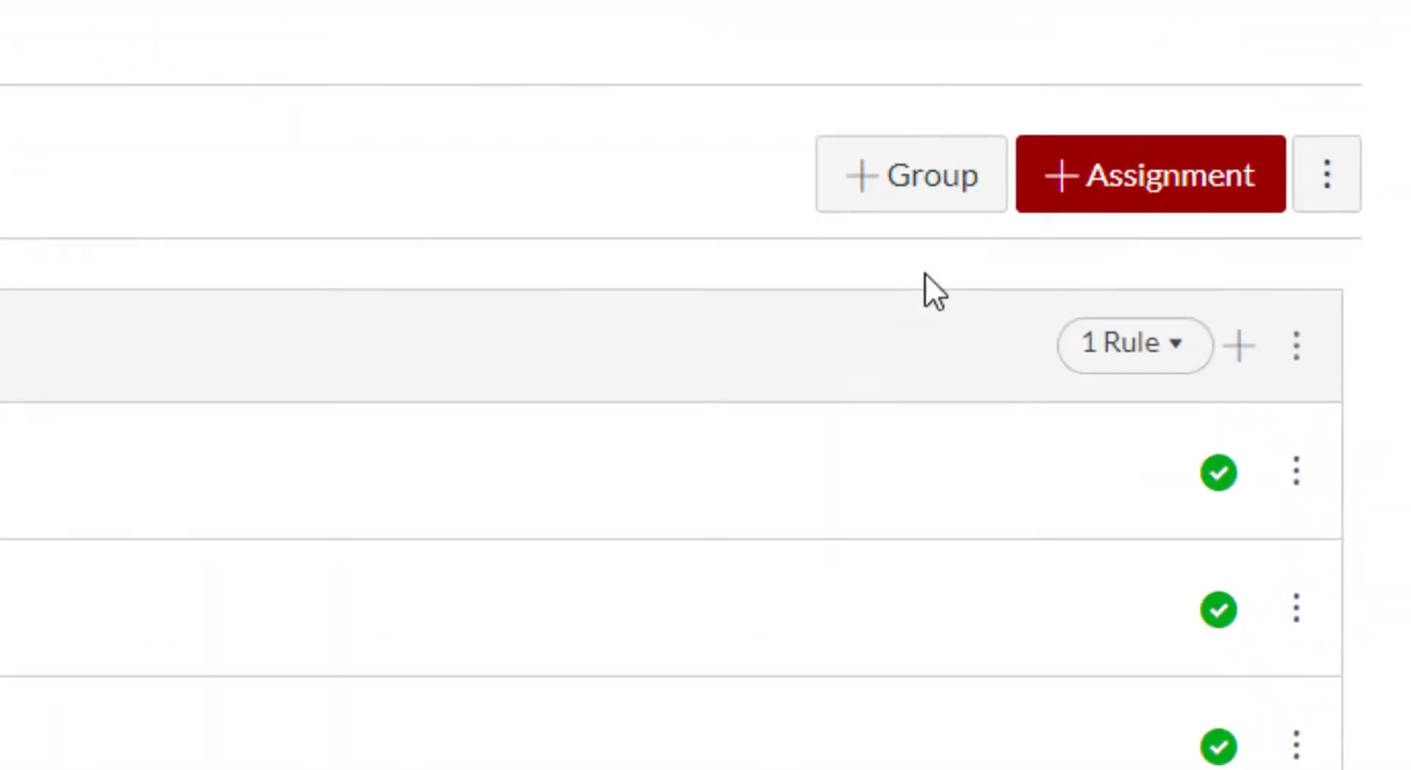
pyautogui.click(1150, 175)
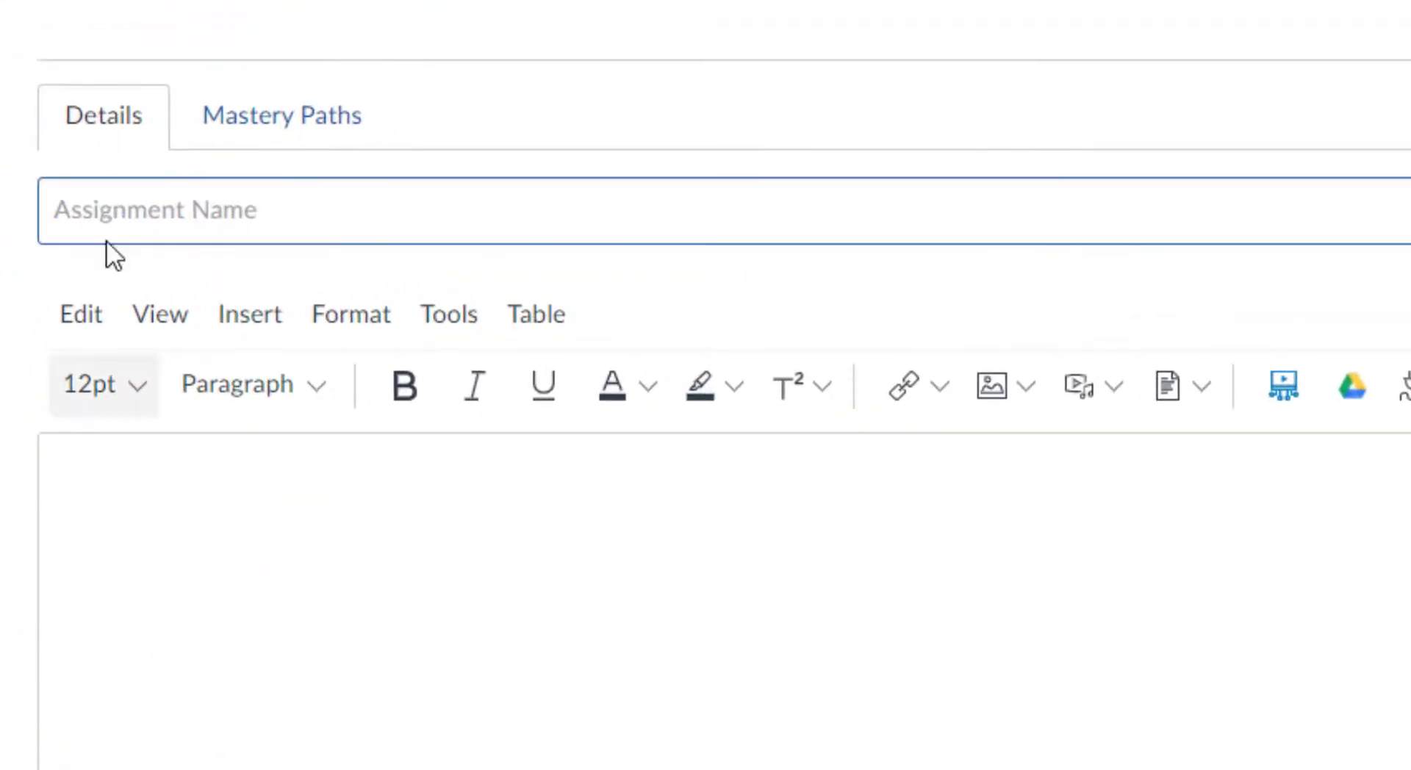
pyautogui.write('Welcome to cl')
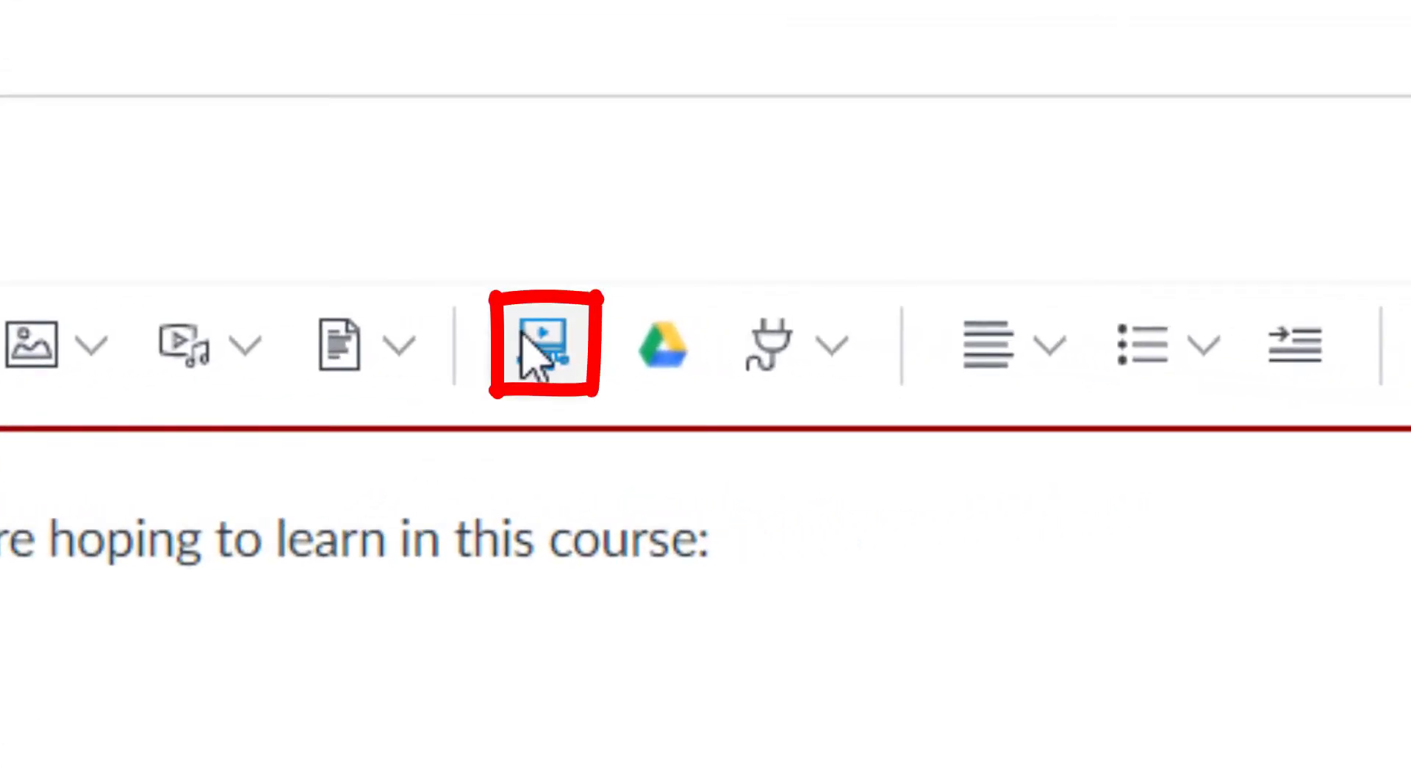
# Embed the 1:28 Zoom recording with adjusted comment settings, then save and publish.
pyautogui.click(544, 345)
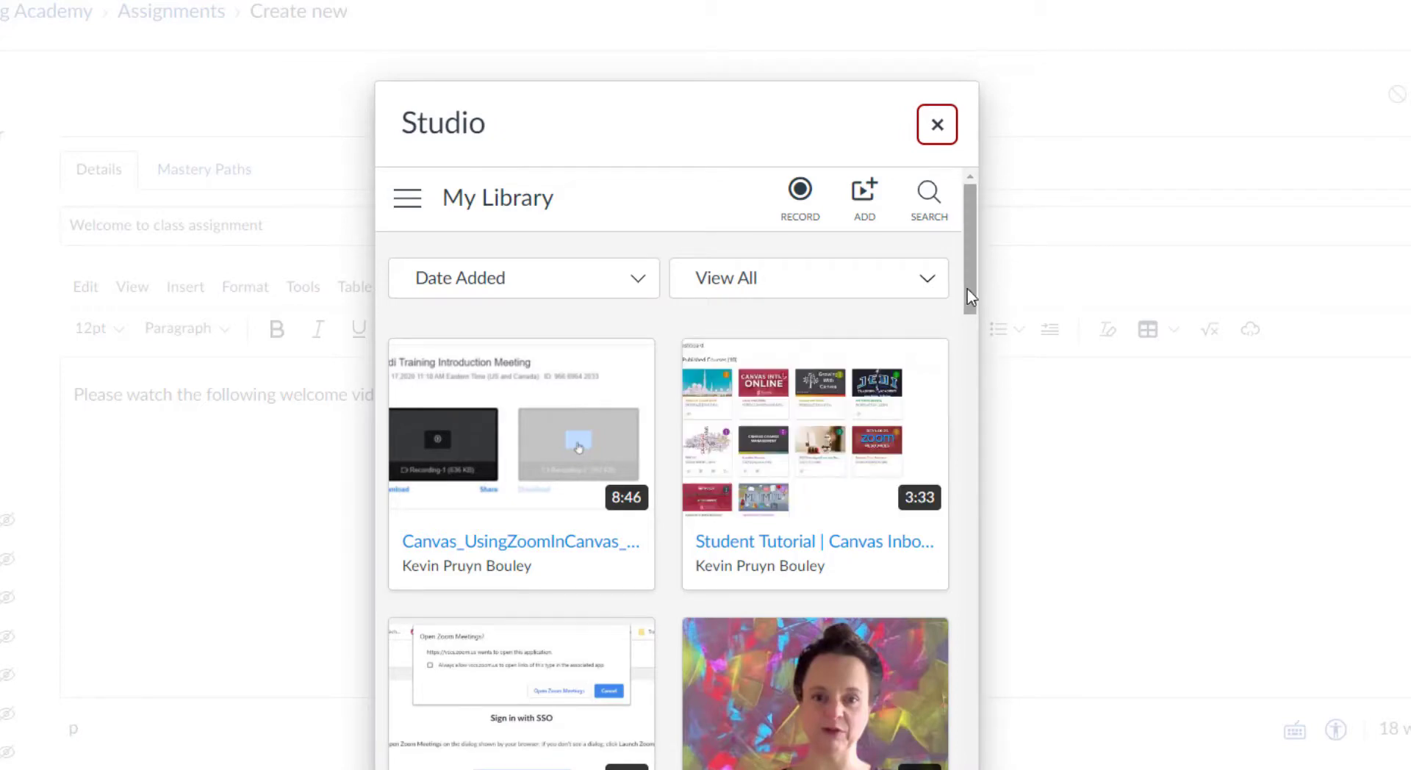
pyautogui.scroll(-3)
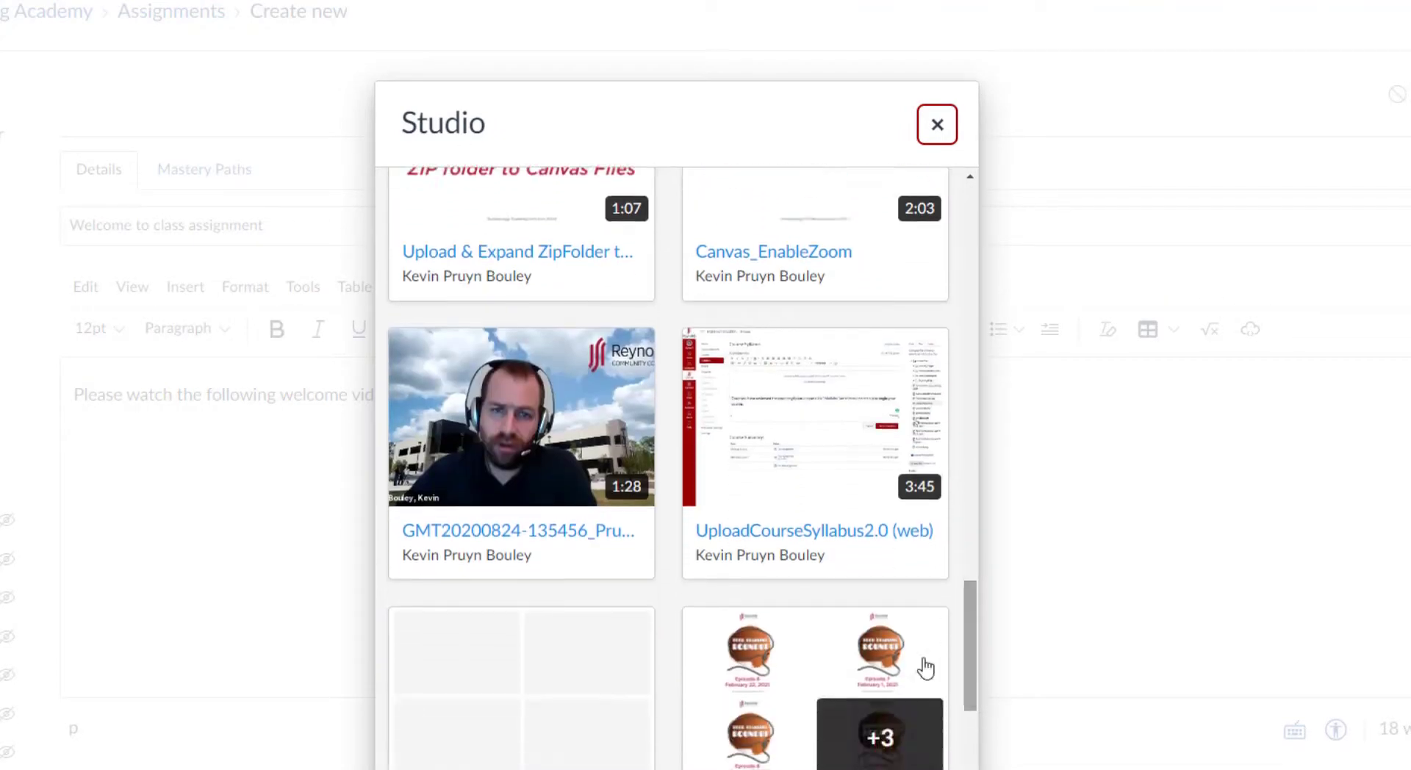
pyautogui.click(520, 415)
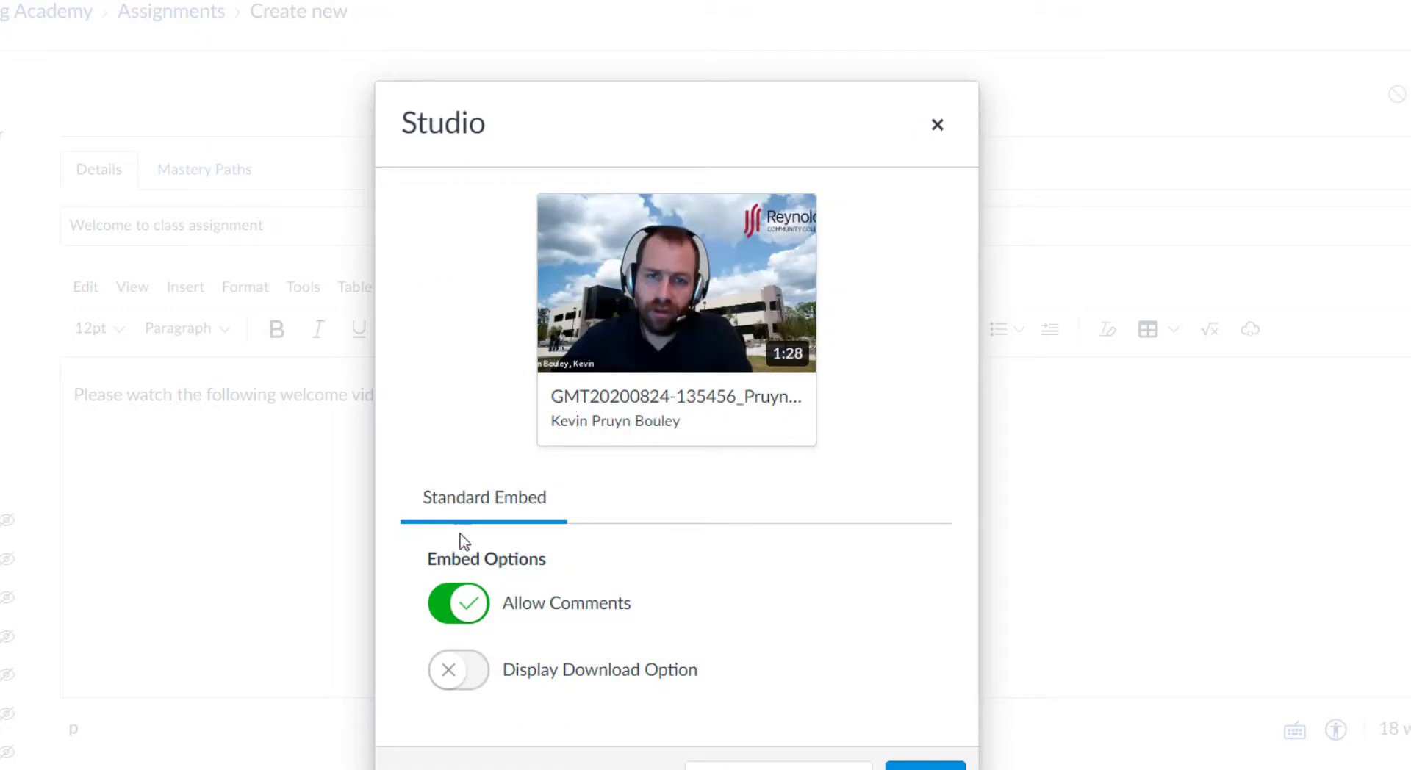
pyautogui.click(458, 603)
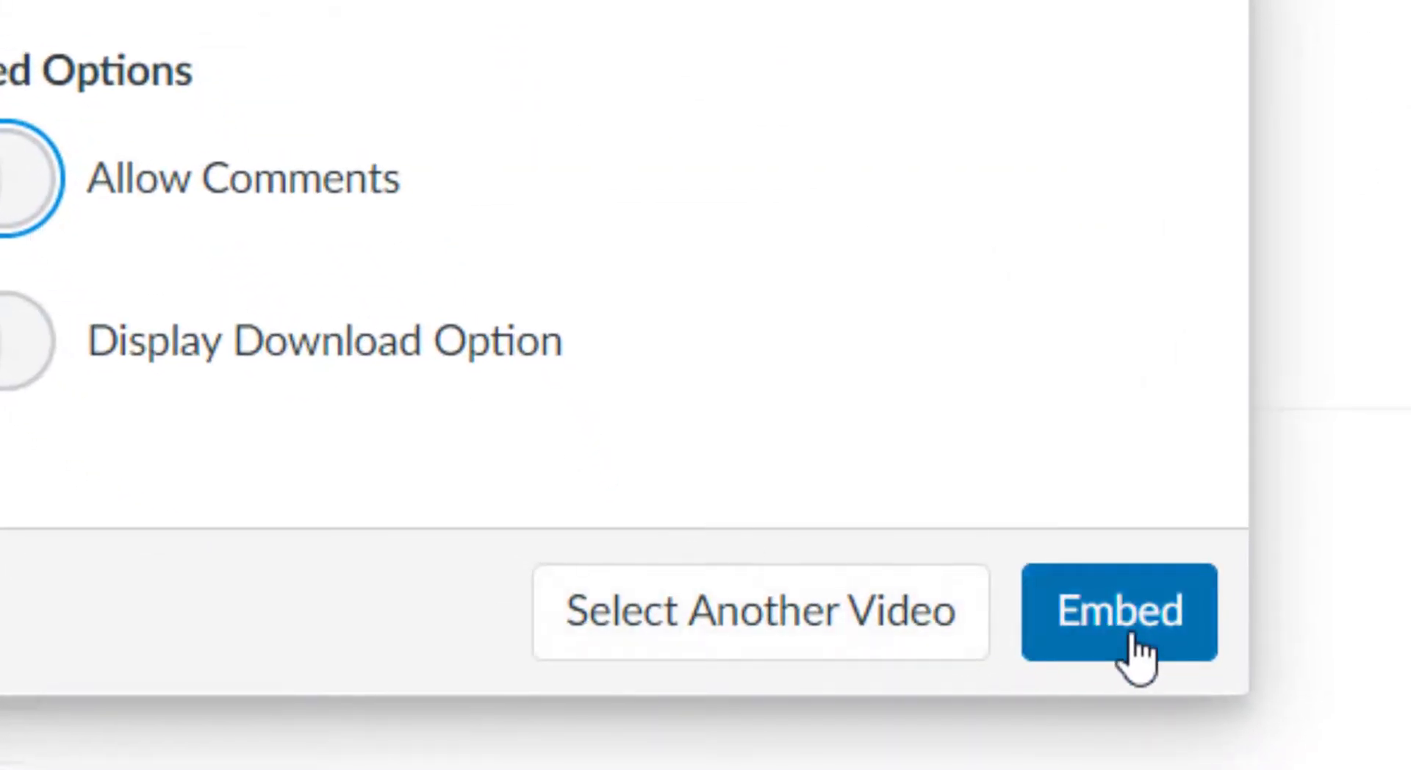
pyautogui.click(1120, 613)
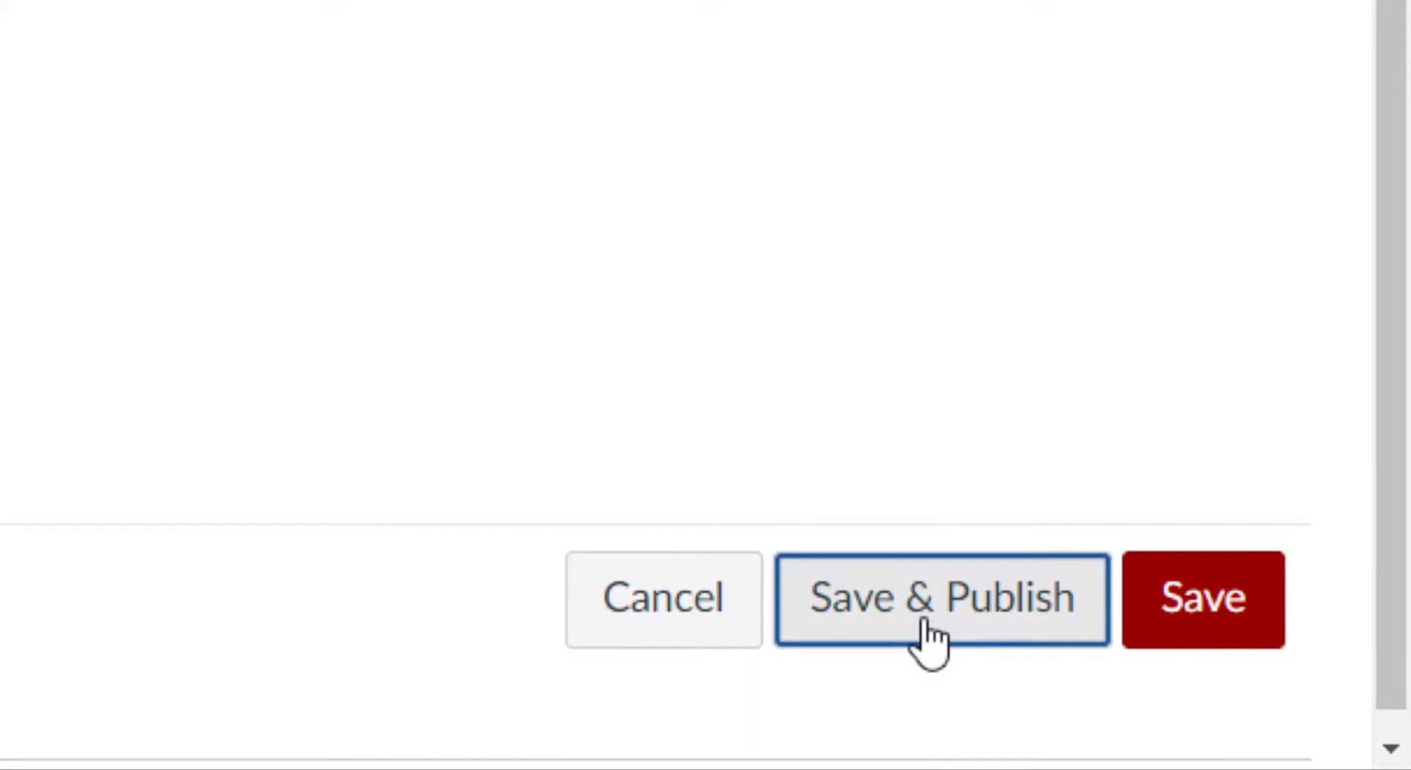
pyautogui.click(941, 598)
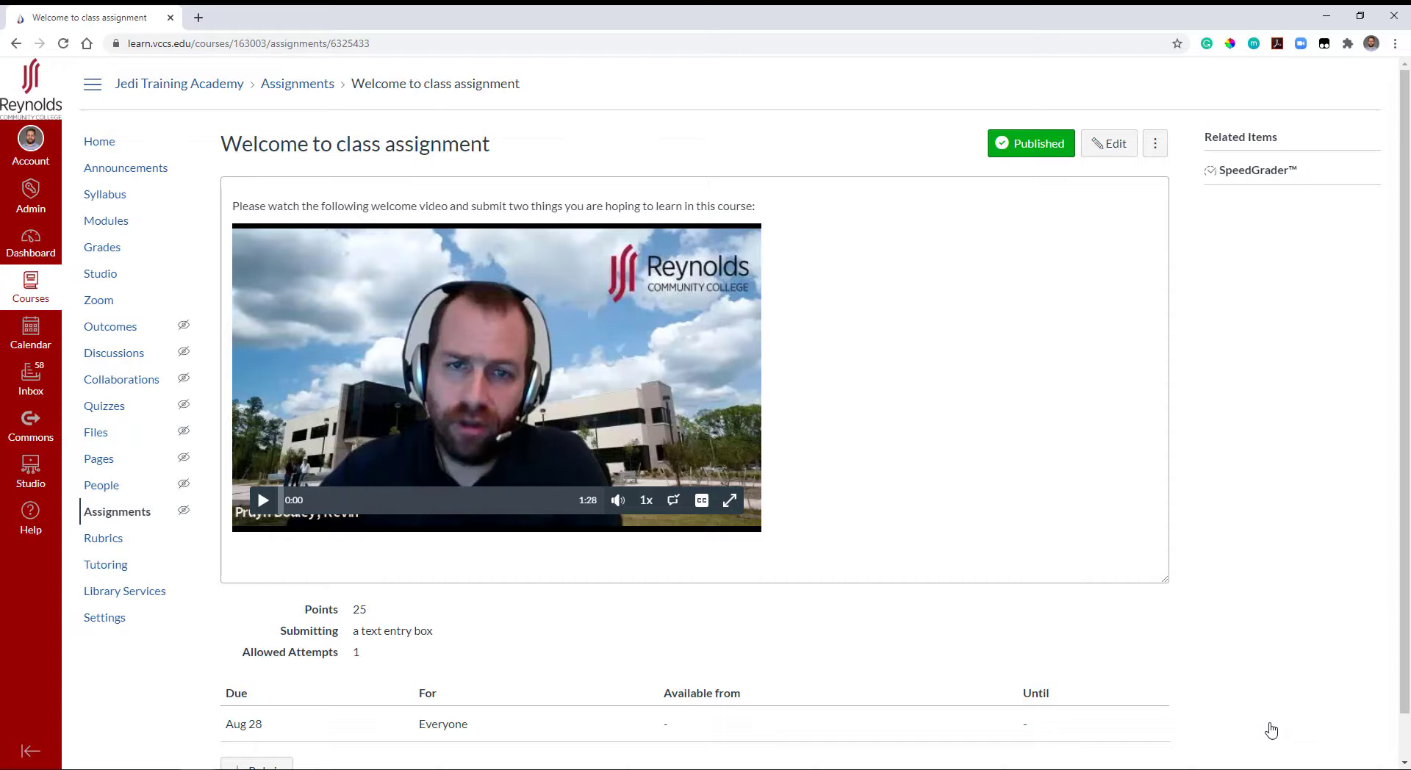
pyautogui.moveTo(1272, 765)
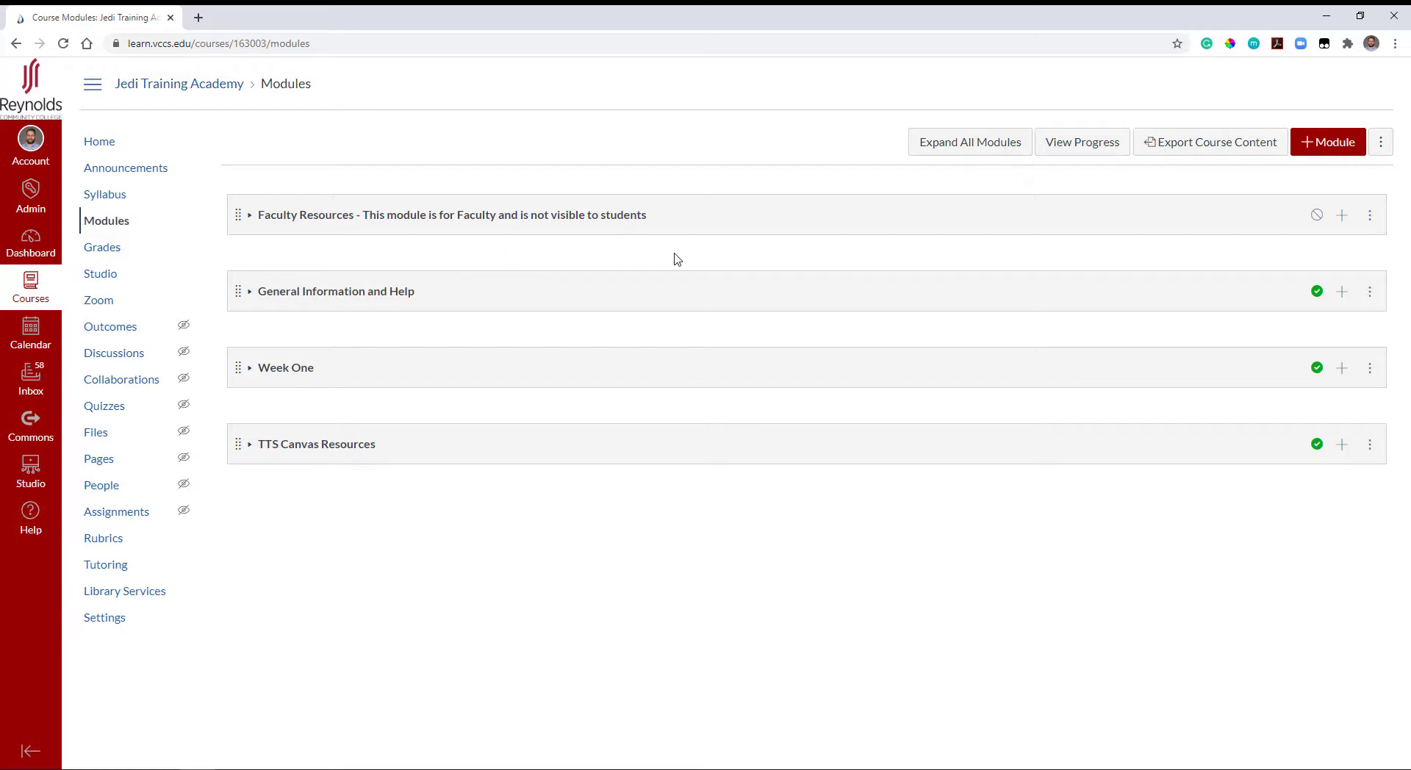
# Create a module named 'Welcome to class!' using the name suggestion.
pyautogui.click(1327, 142)
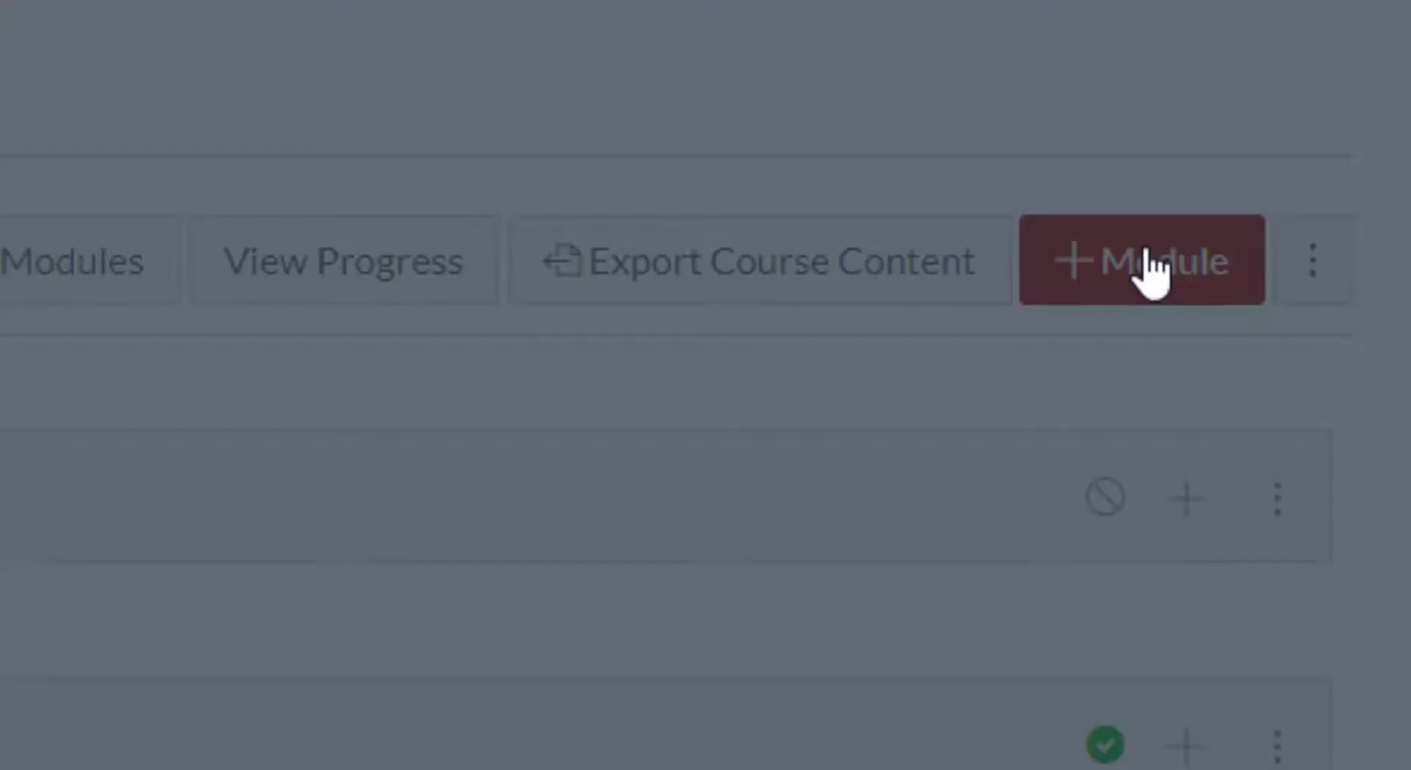
pyautogui.click(1140, 260)
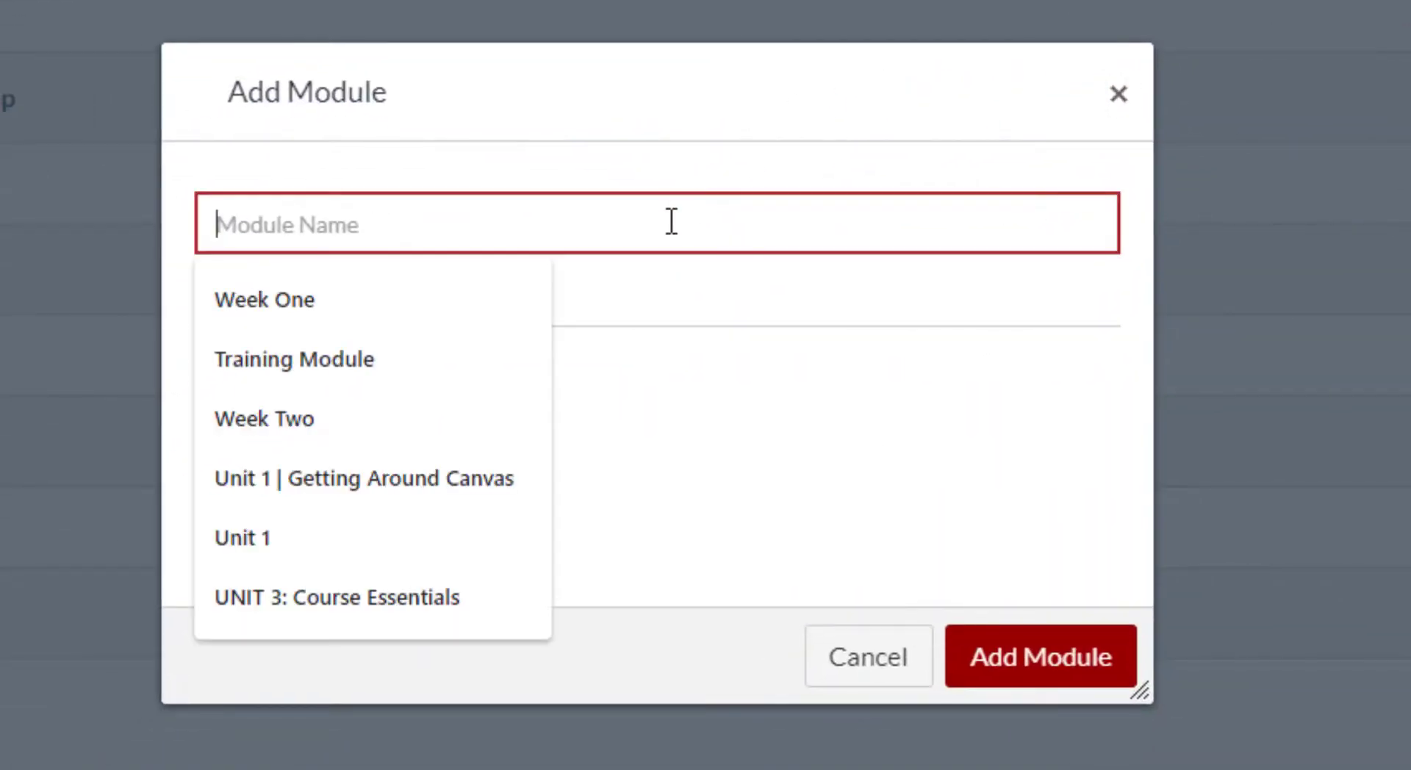
pyautogui.write('Welc')
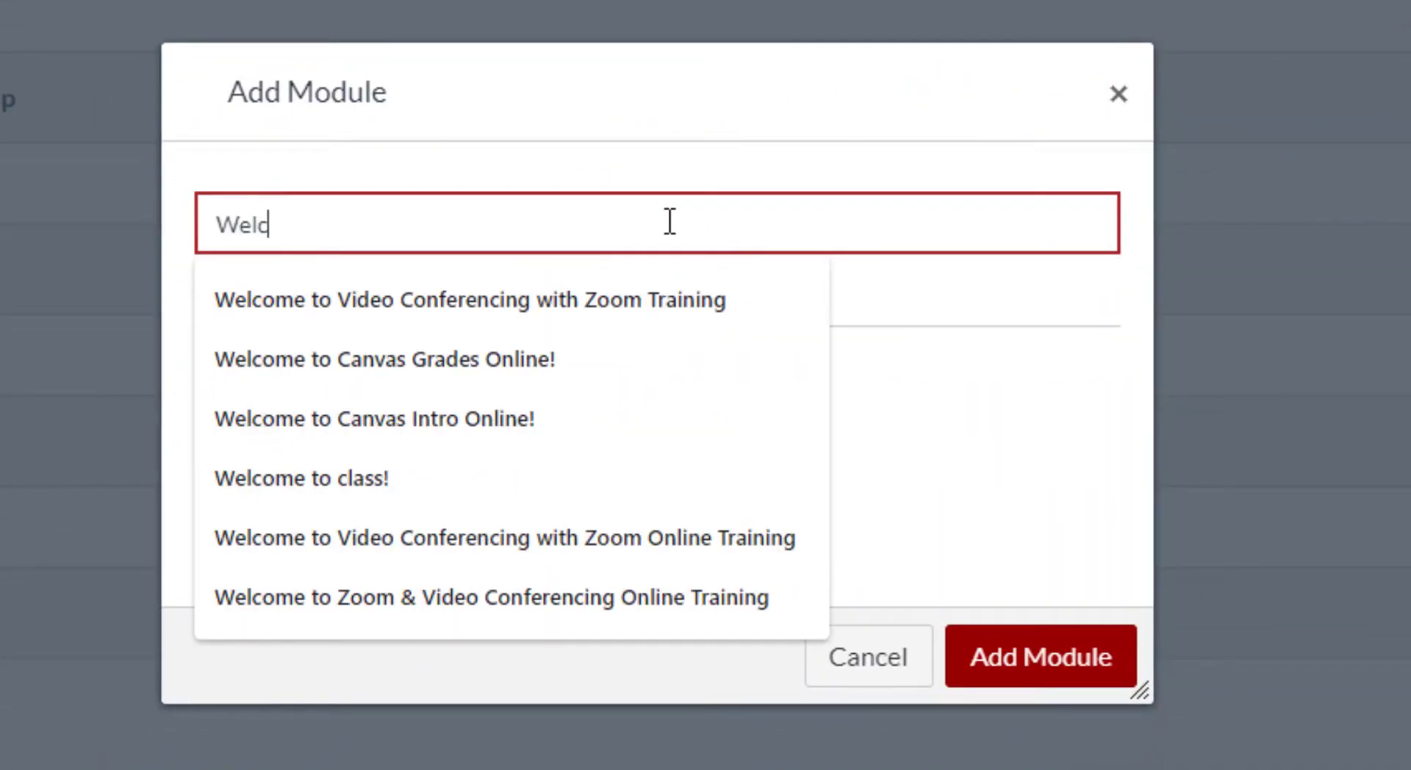
pyautogui.click(301, 478)
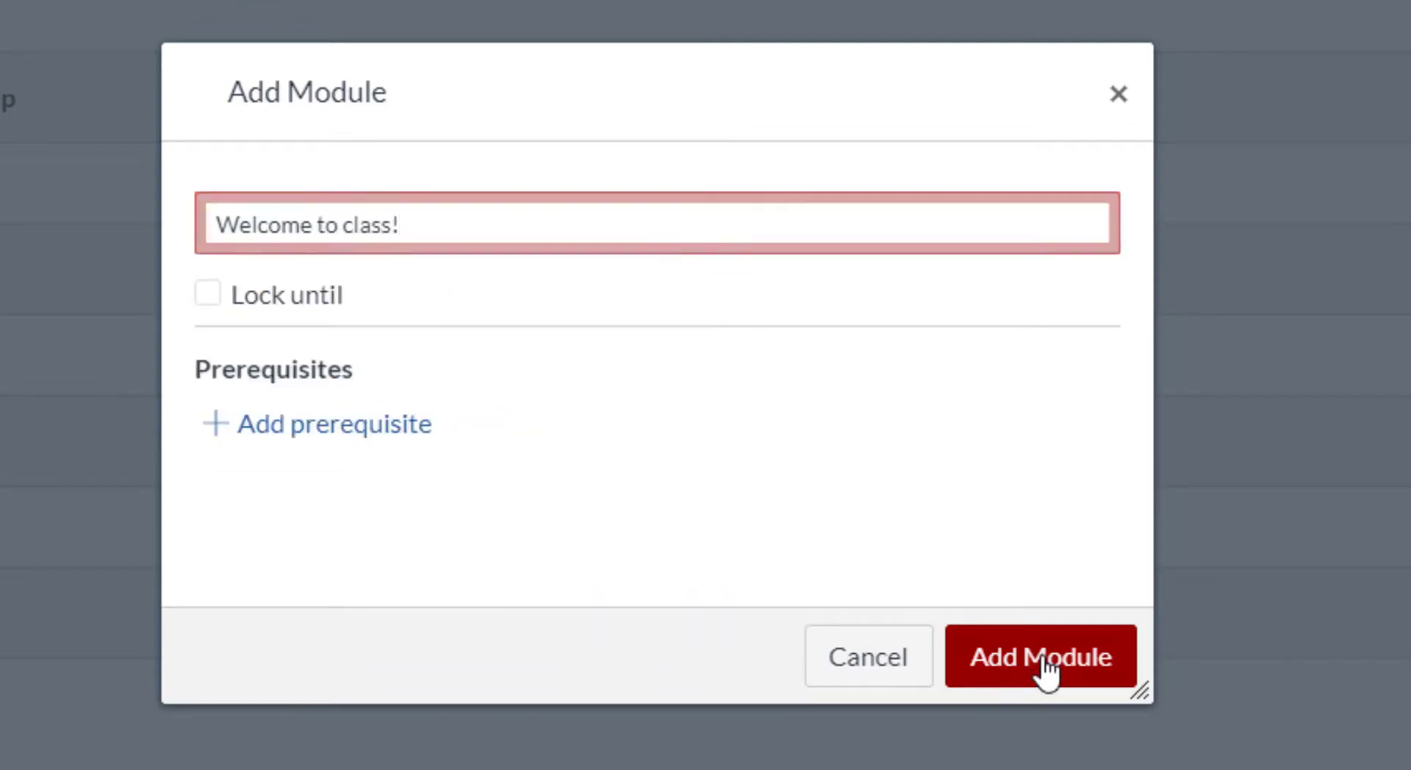
pyautogui.click(1041, 656)
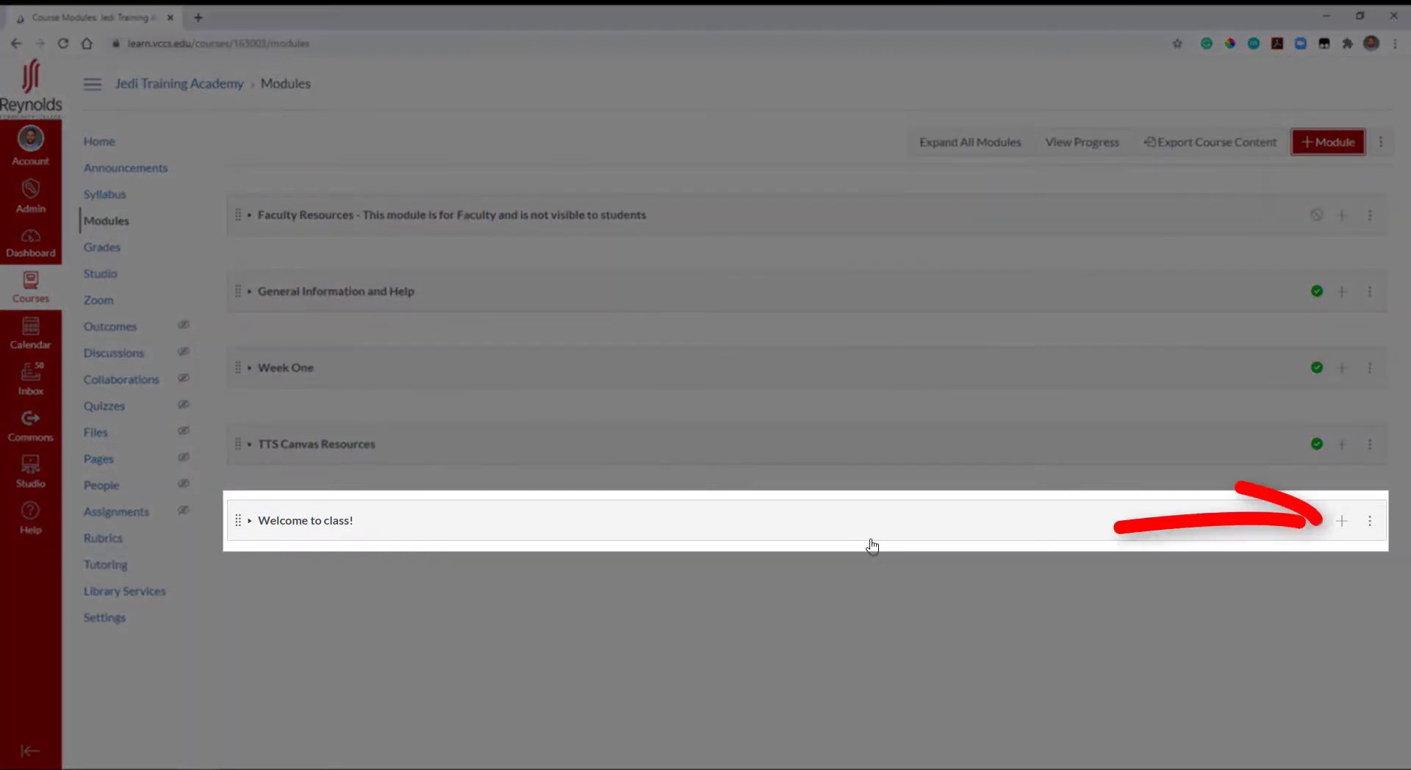
# Add 'Welcome to class assignment' as an Assignment item to the Welcome to class! module.
pyautogui.click(1341, 520)
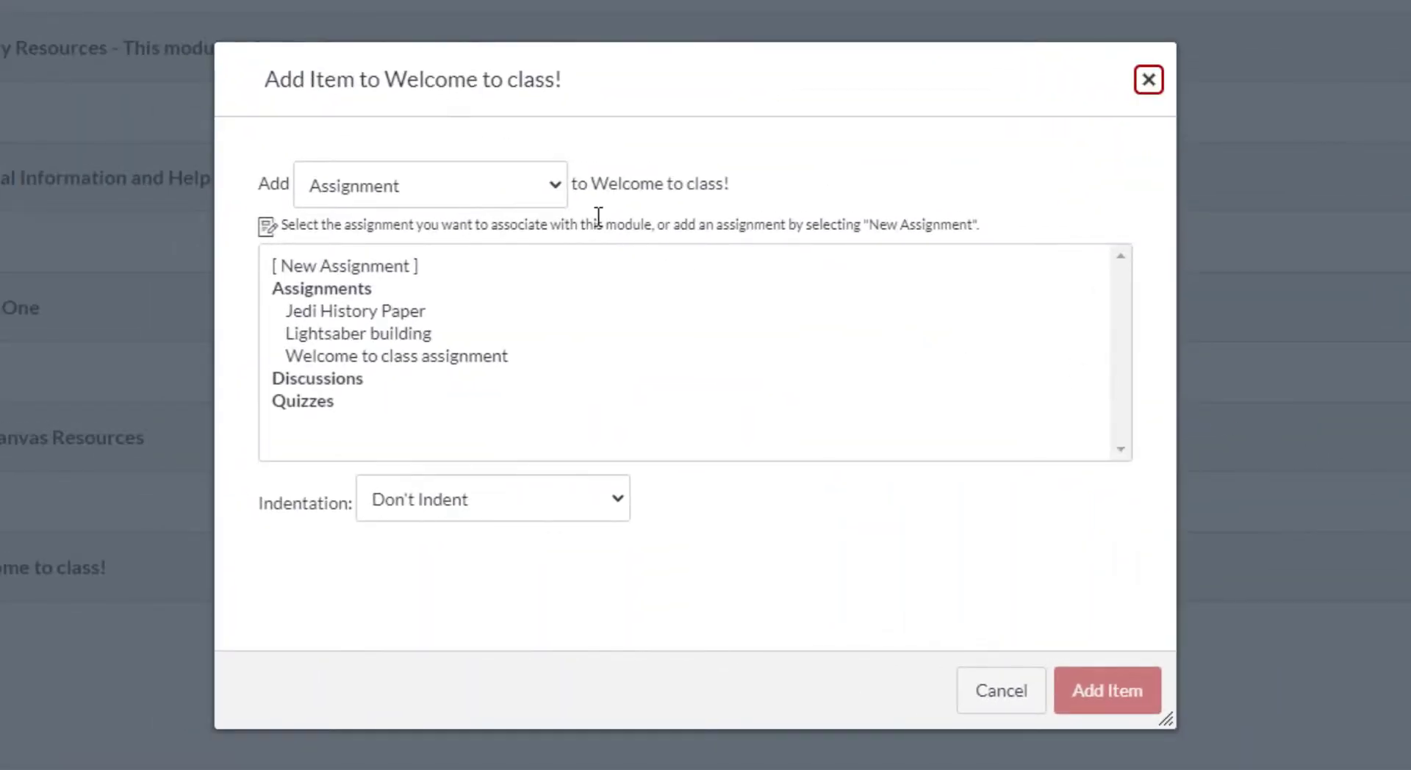
pyautogui.click(429, 184)
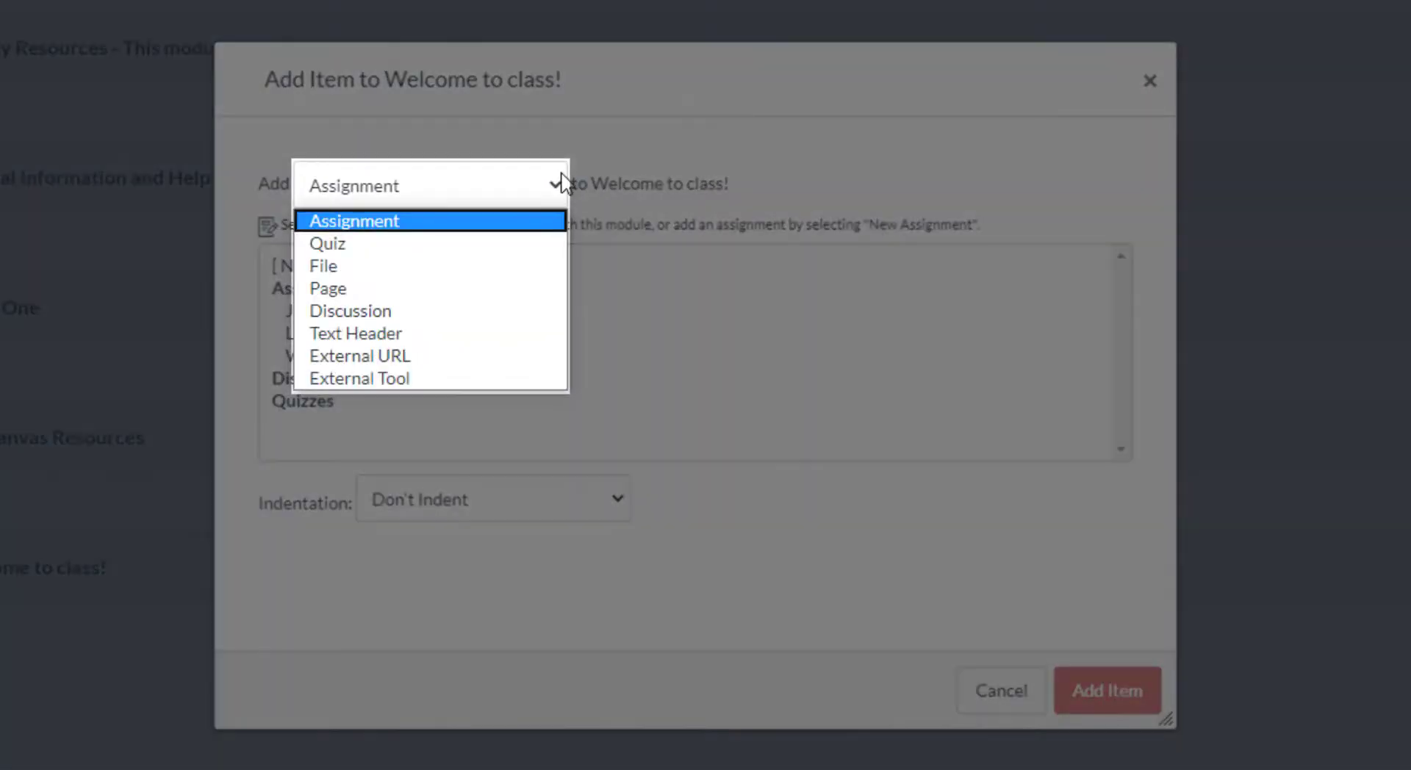
pyautogui.click(353, 220)
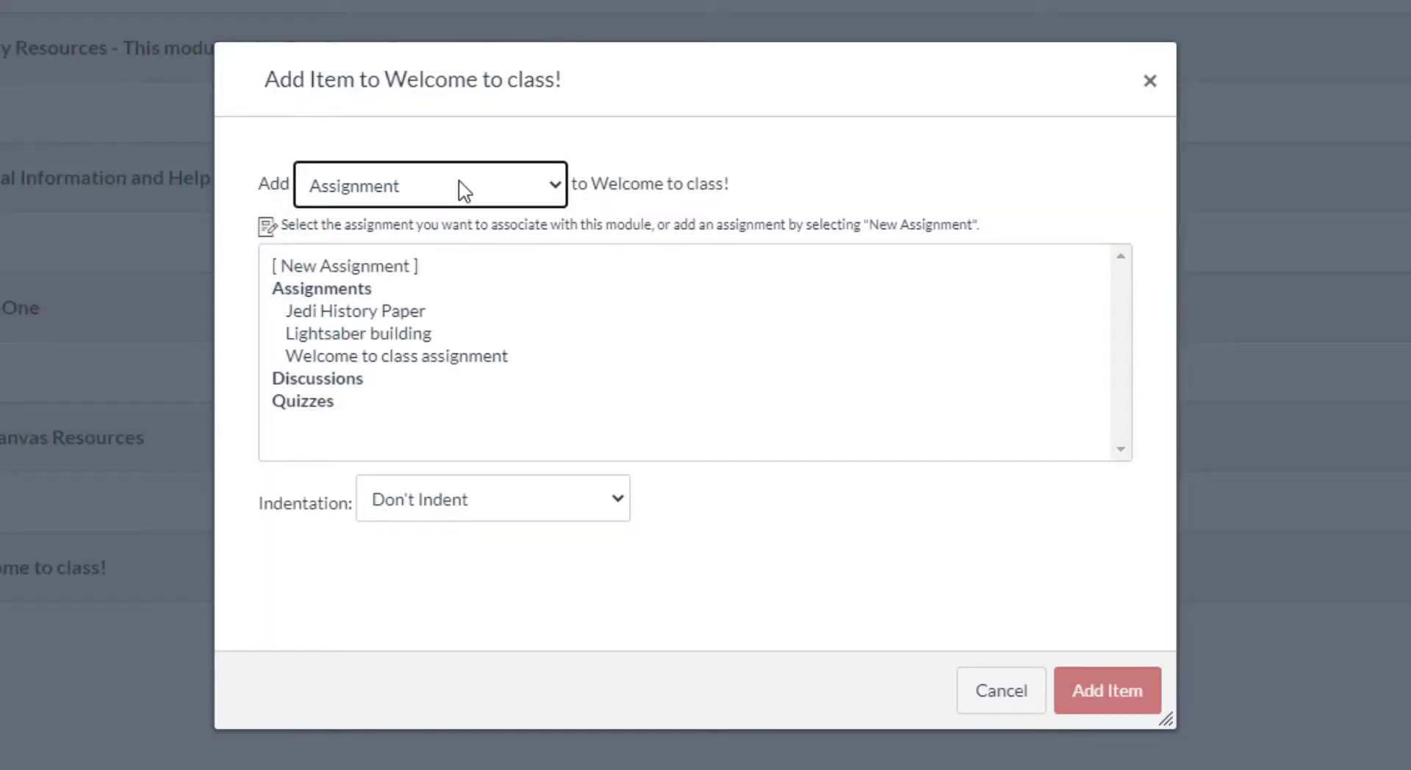
pyautogui.moveTo(391, 275)
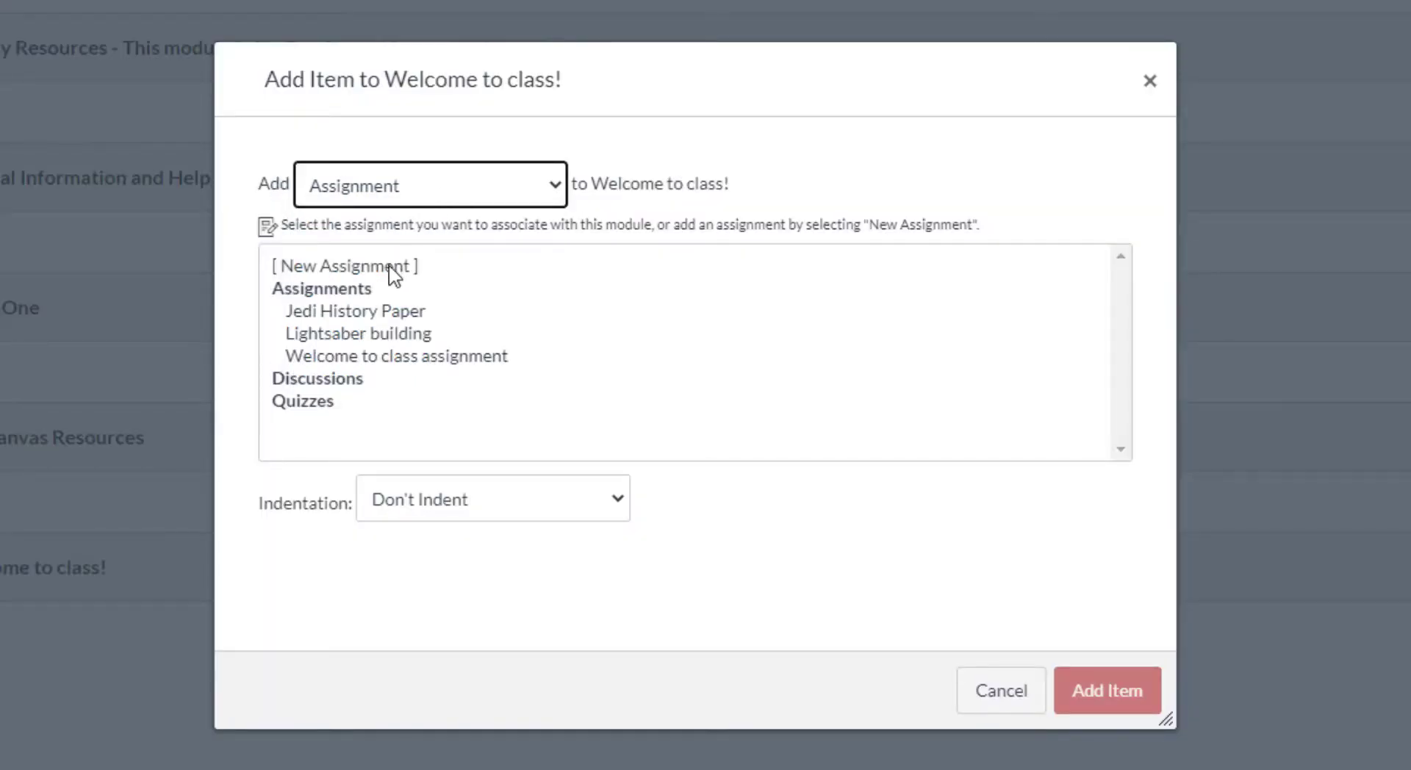
pyautogui.click(395, 355)
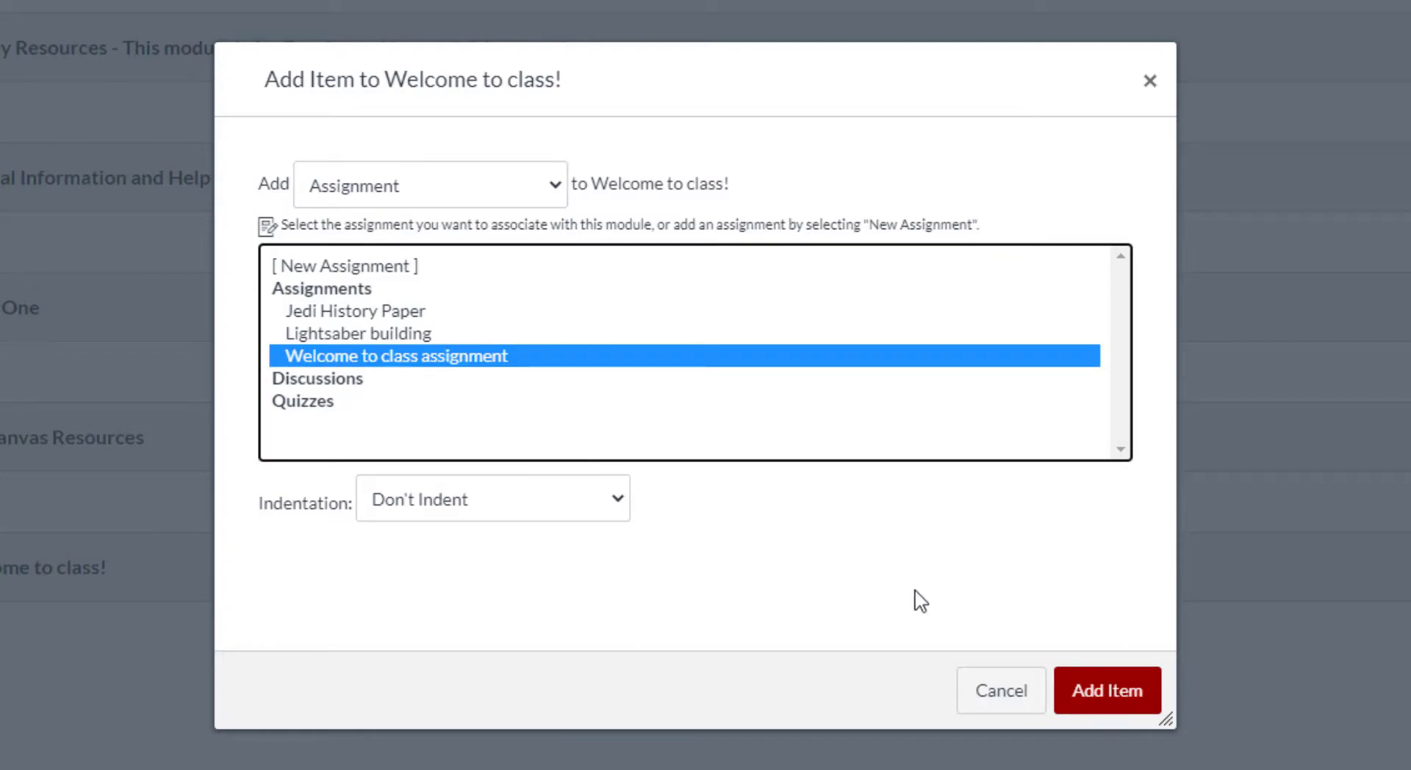
pyautogui.click(1106, 691)
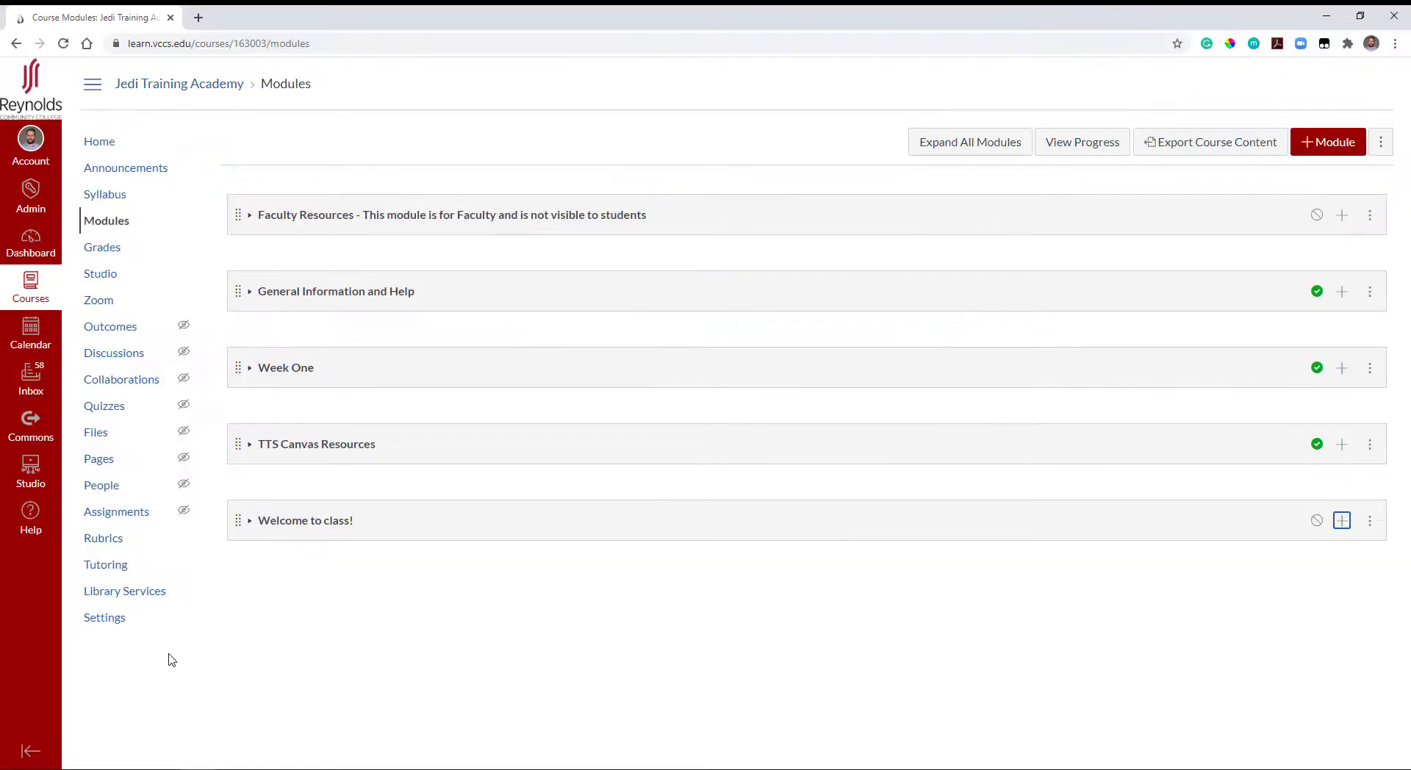